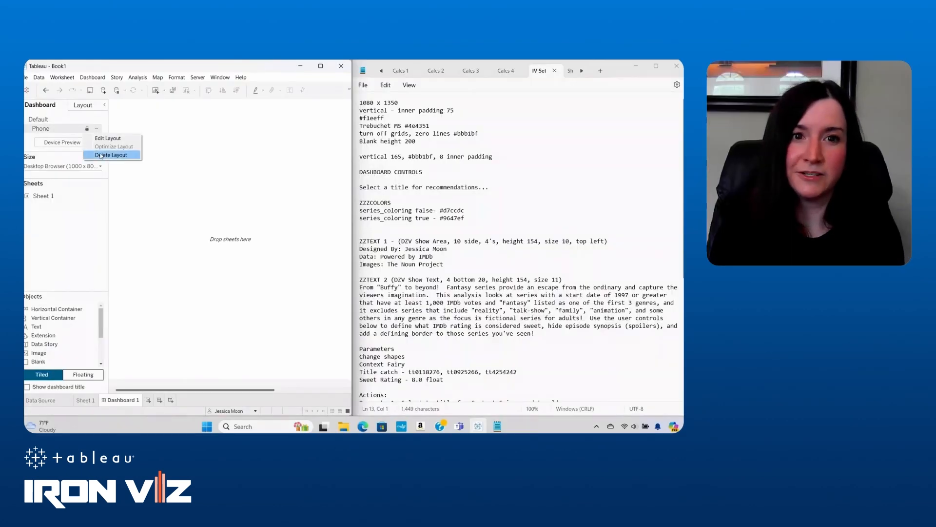
# Delete the Phone layout and set a fixed custom dashboard size of 1080 by 1350 pixels.
pyautogui.click(111, 154)
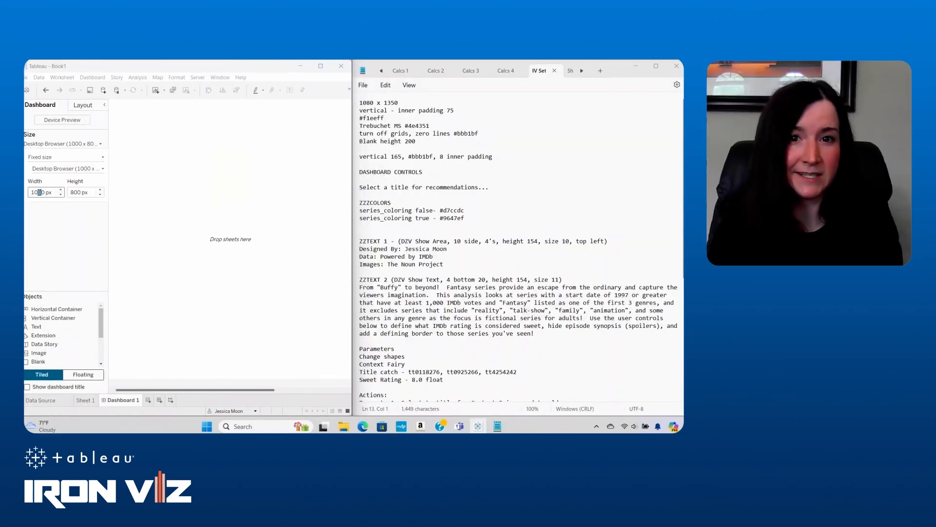
pyautogui.write('1080')
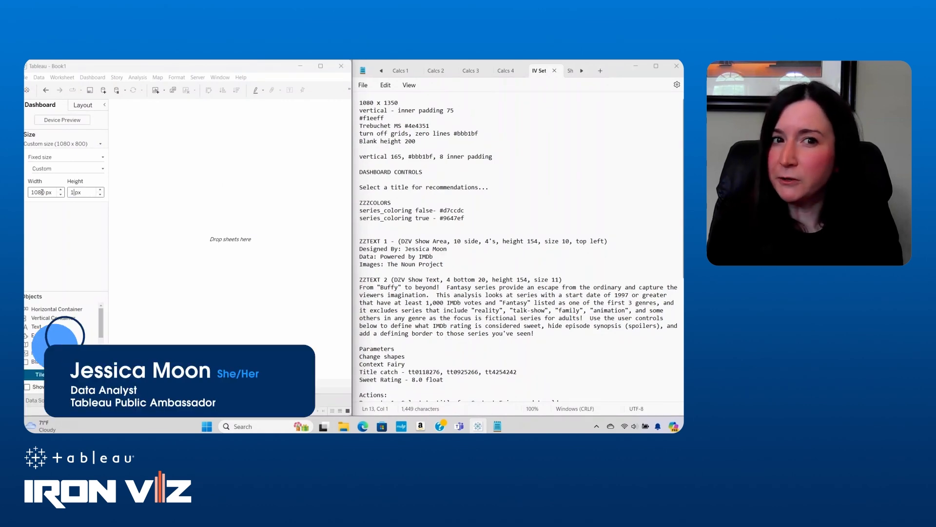
pyautogui.write('1350')
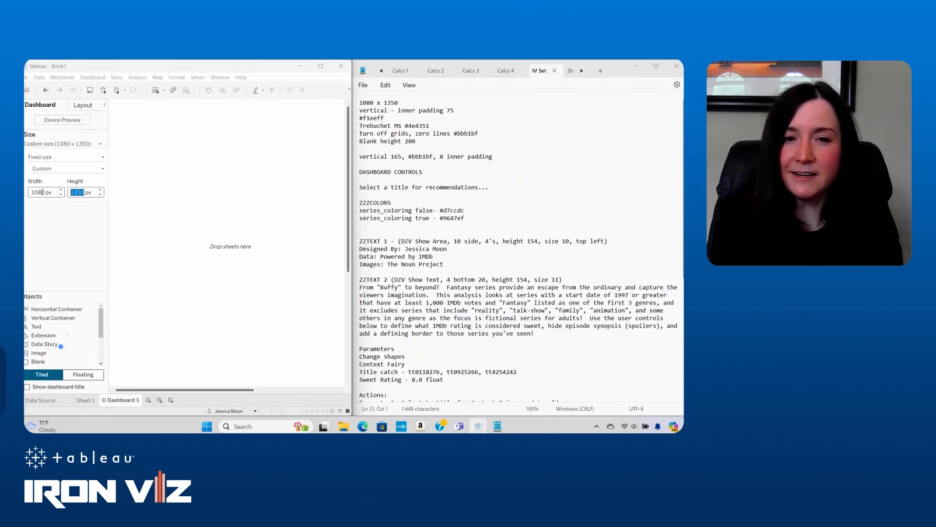
pyautogui.click(176, 77)
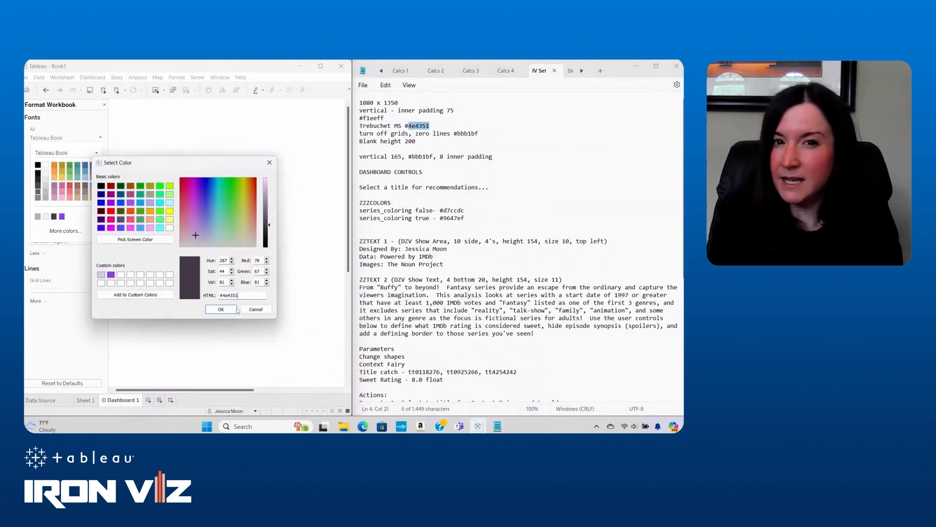
# Set workbook fonts to Trebuchet MS in #4e4351, hide grid lines, and use #bbb1bf lines.
pyautogui.click(220, 309)
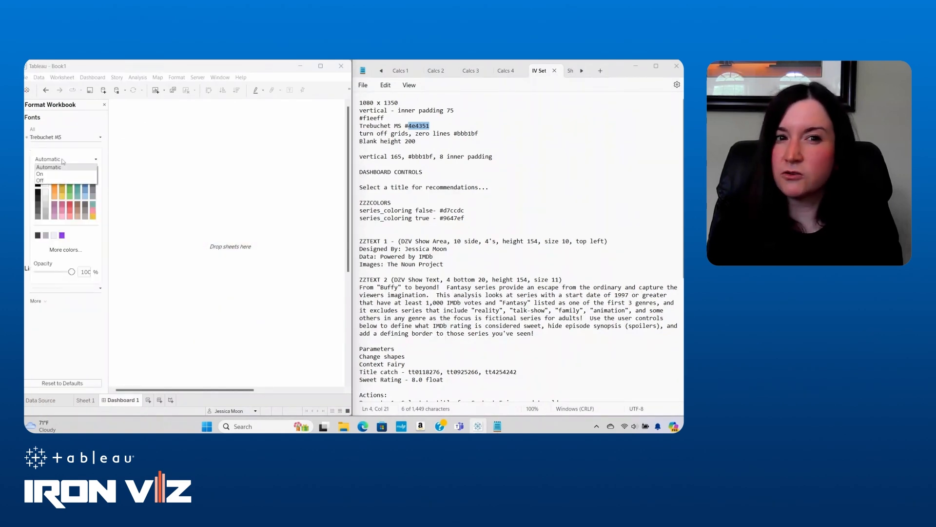
pyautogui.click(40, 180)
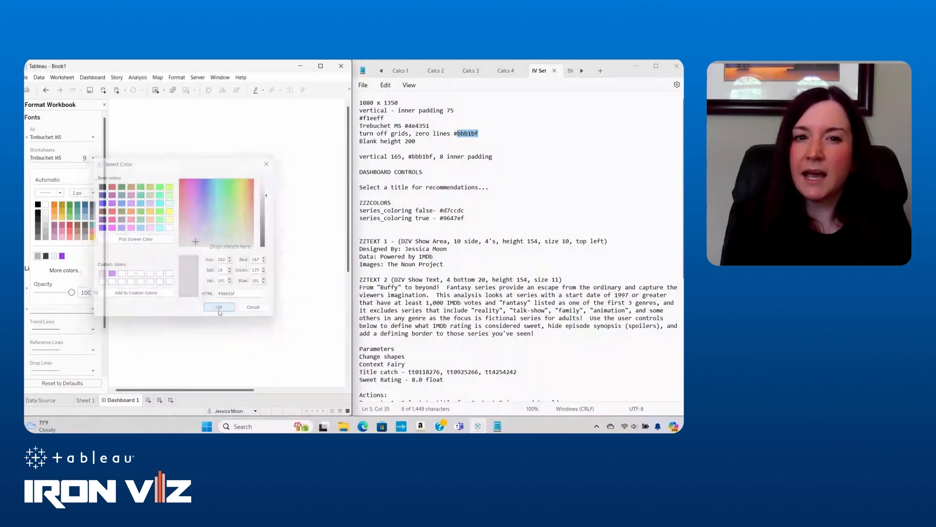
pyautogui.click(218, 306)
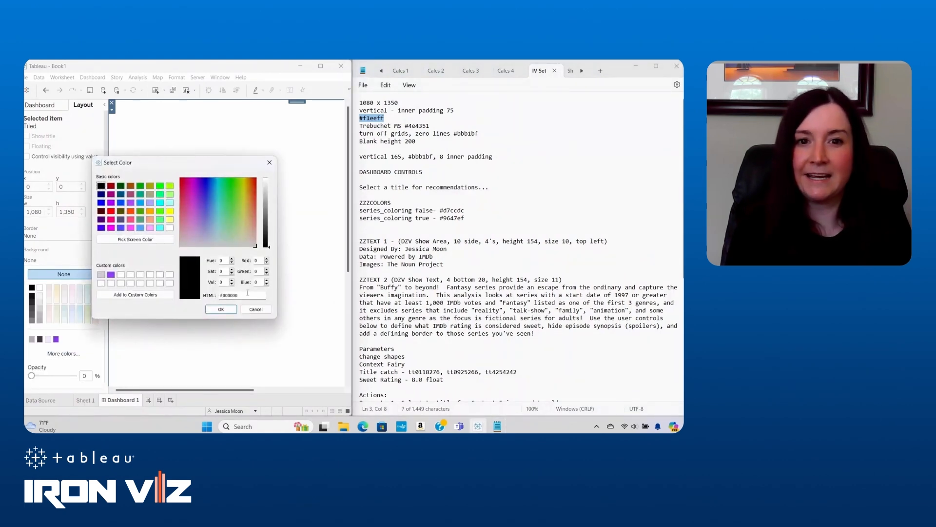
# Give the vertical container a #f1eeff background and 75 pixels of inner padding on all sides.
pyautogui.click(256, 309)
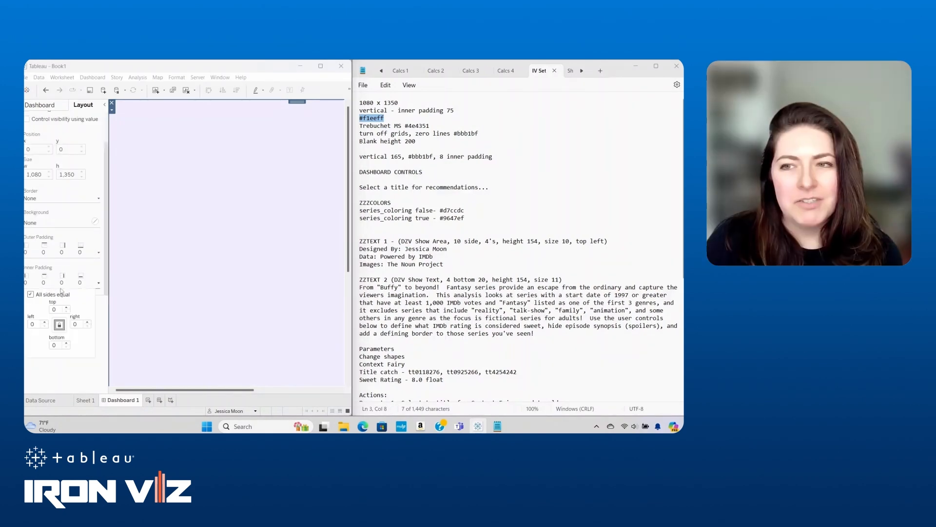
pyautogui.write('75')
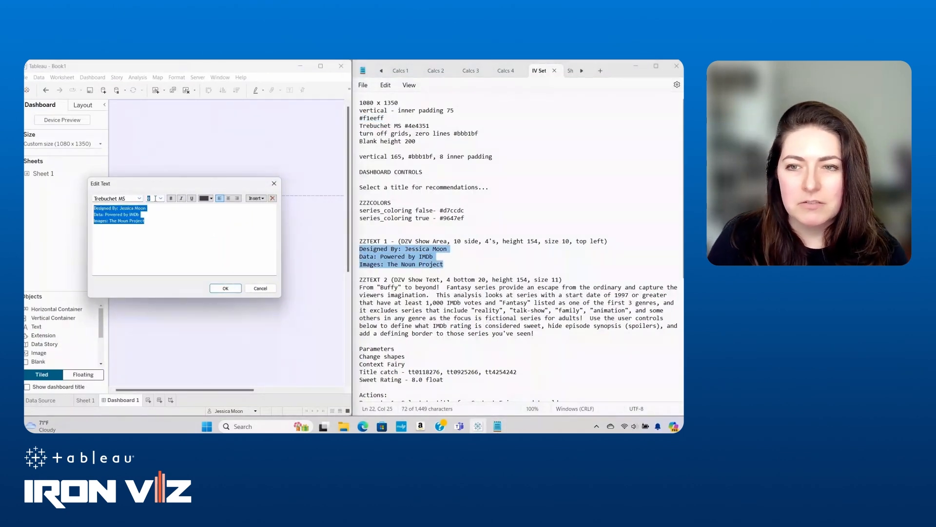
# Add the credits and series description text objects and set their height to 154 pixels.
pyautogui.click(226, 287)
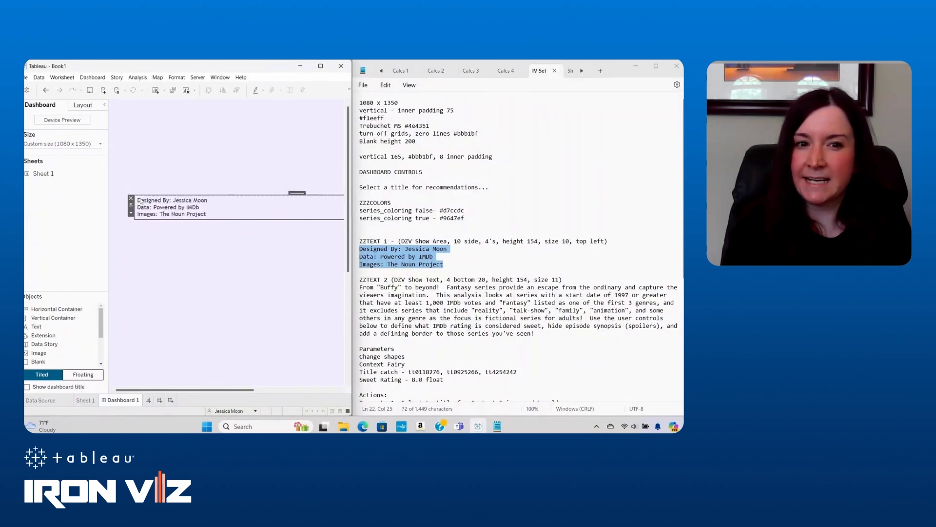
pyautogui.rightClick(172, 207)
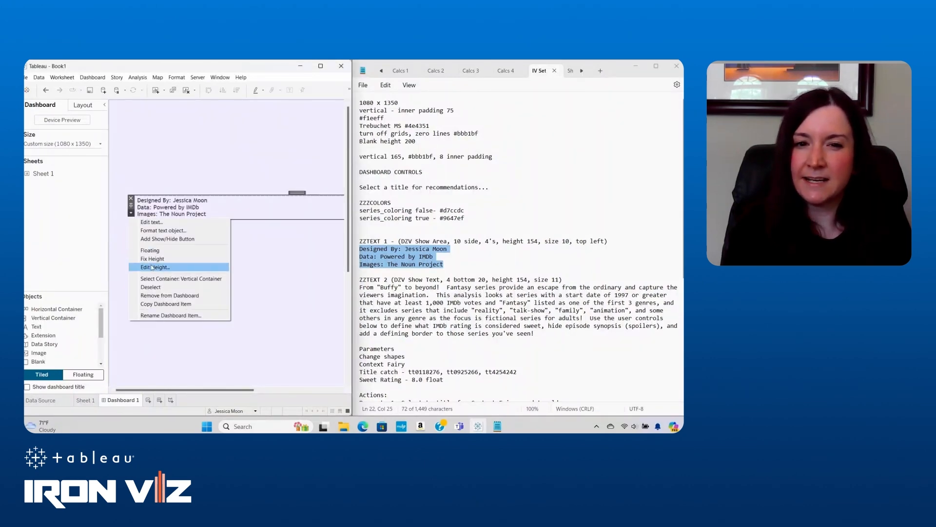
pyautogui.click(154, 266)
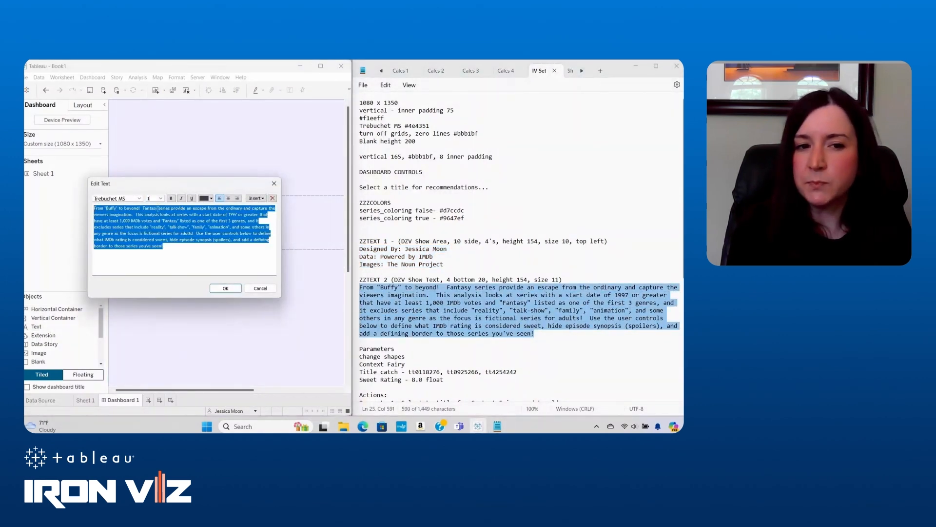
pyautogui.click(226, 288)
pyautogui.write('154')
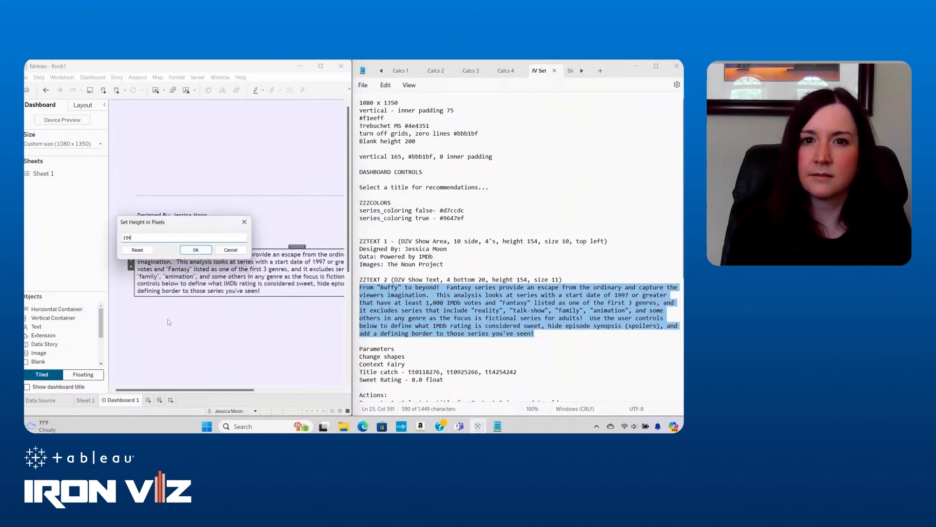
pyautogui.click(195, 250)
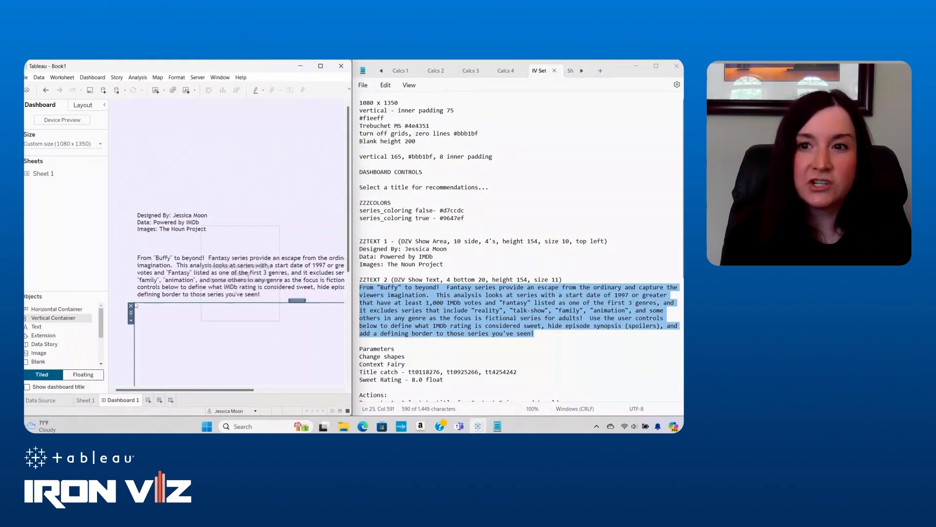
# Set the empty container below the description to an exact height of 165 pixels.
pyautogui.click(131, 320)
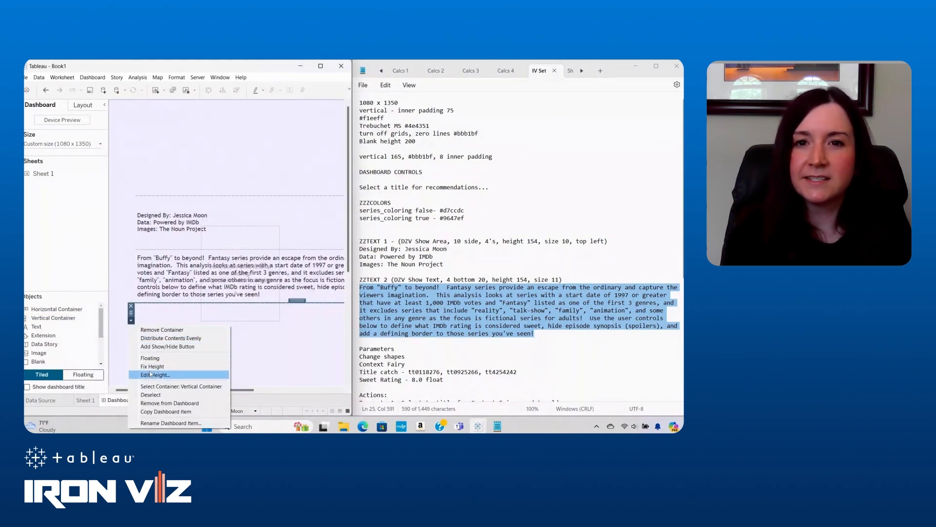
pyautogui.click(154, 375)
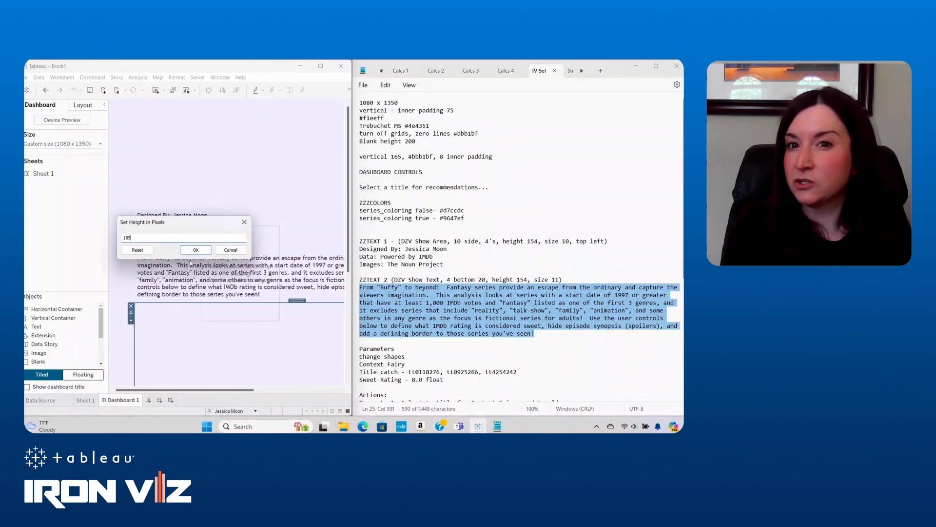
pyautogui.click(195, 249)
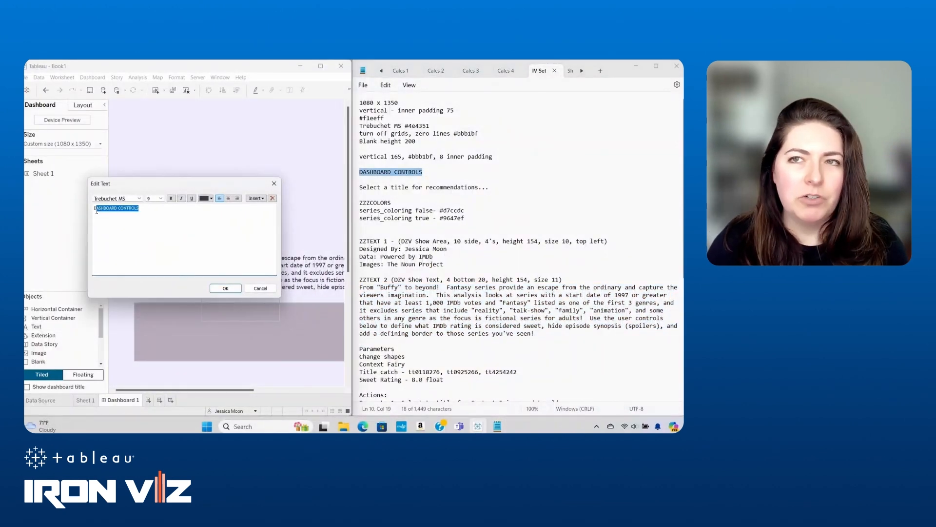
# Add a centred size-10 'DASHBOARD CONTROLS' text heading to the dashboard.
pyautogui.click(159, 198)
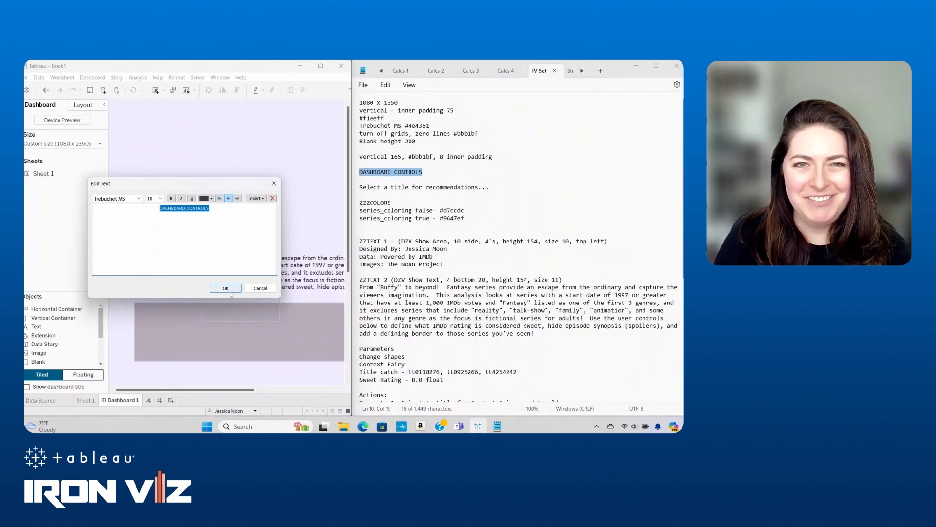
pyautogui.click(226, 288)
pyautogui.write('Sweet R')
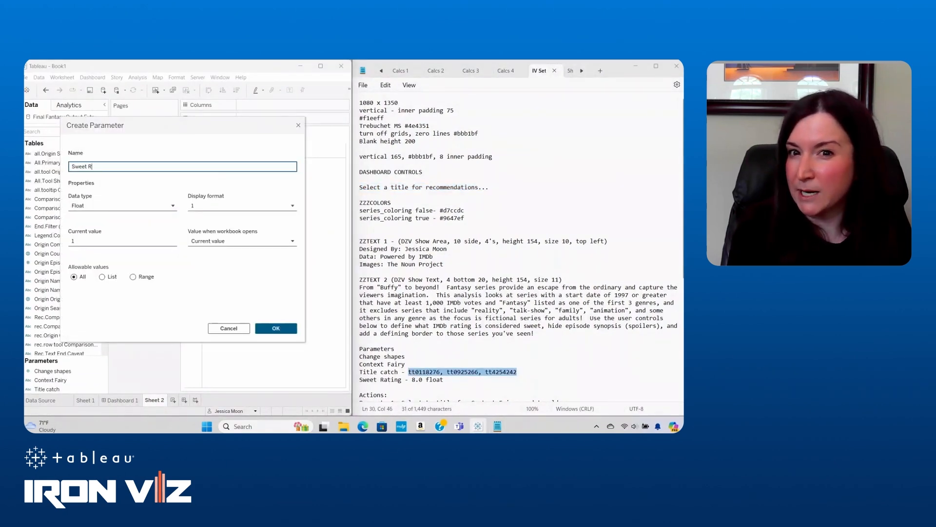
# Create a float parameter named Sweet Rating.
pyautogui.click(275, 328)
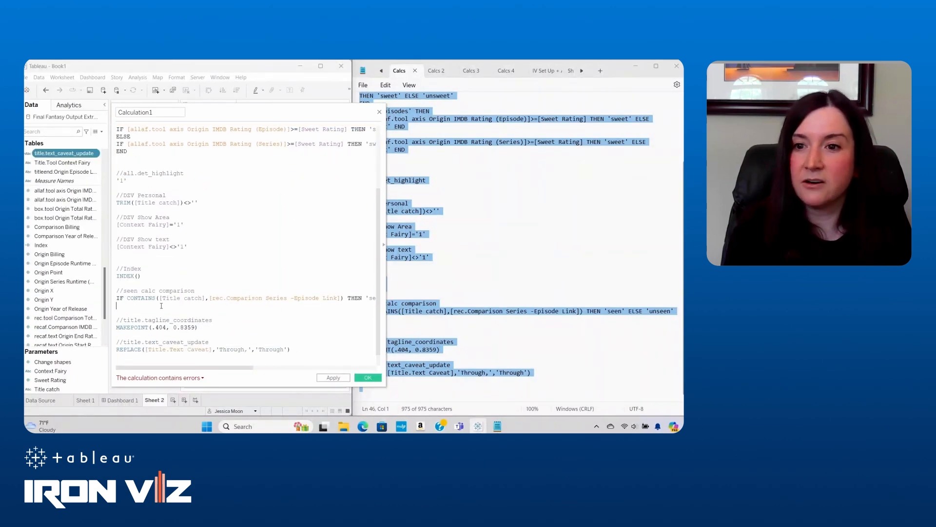
# Paste the recommendation formulas and save a calculation renamed rec.tool_shared_actors.
pyautogui.click(436, 70)
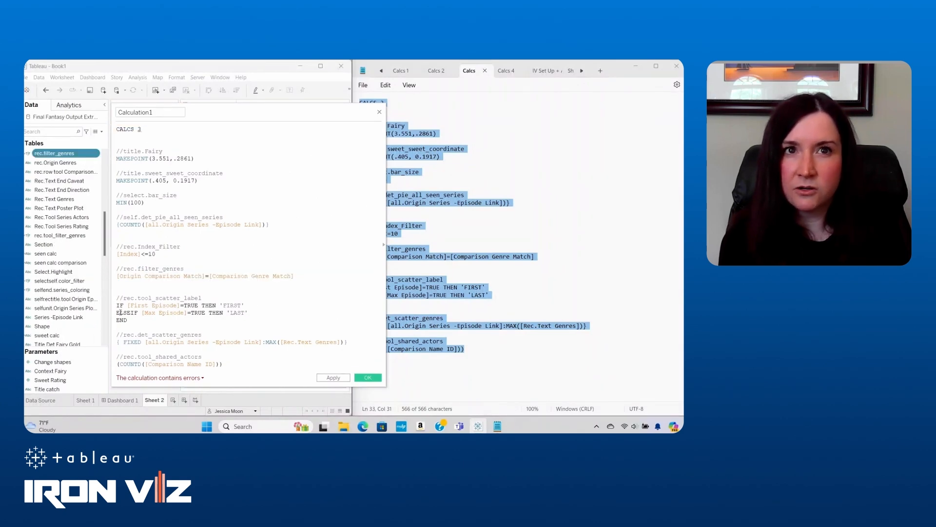
pyautogui.click(59, 244)
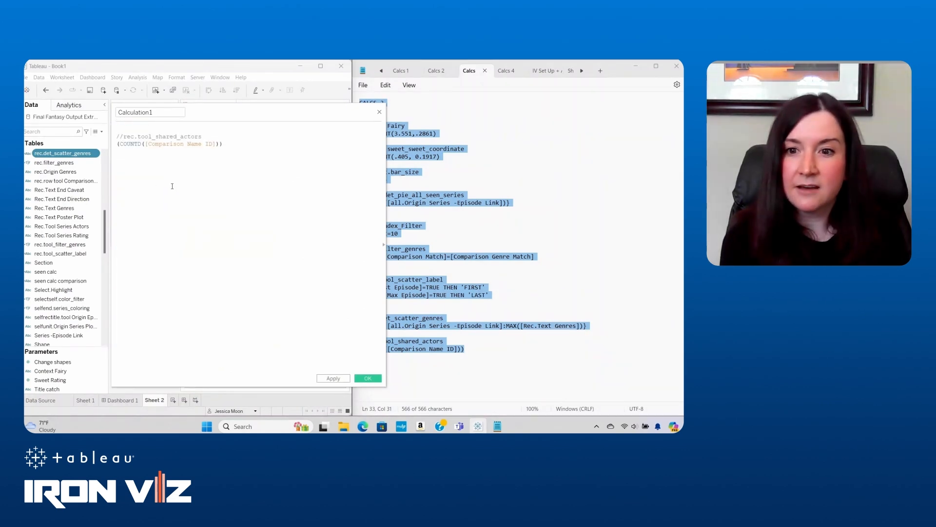
pyautogui.doubleClick(162, 136)
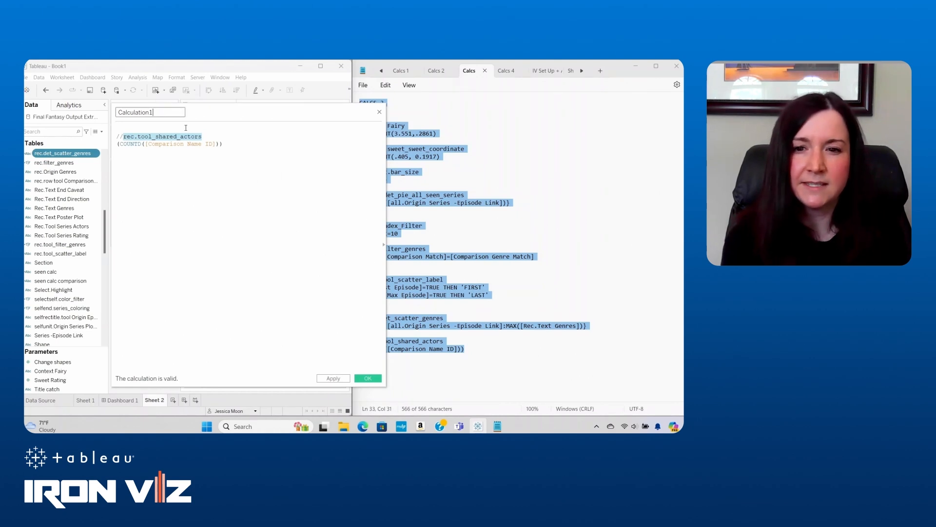
pyautogui.write('rec.tool_shared_actors')
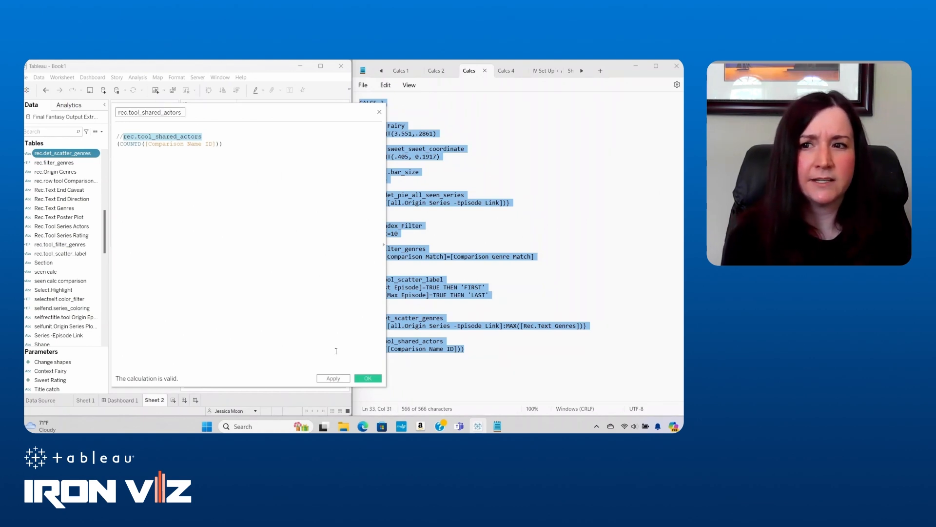
pyautogui.click(368, 378)
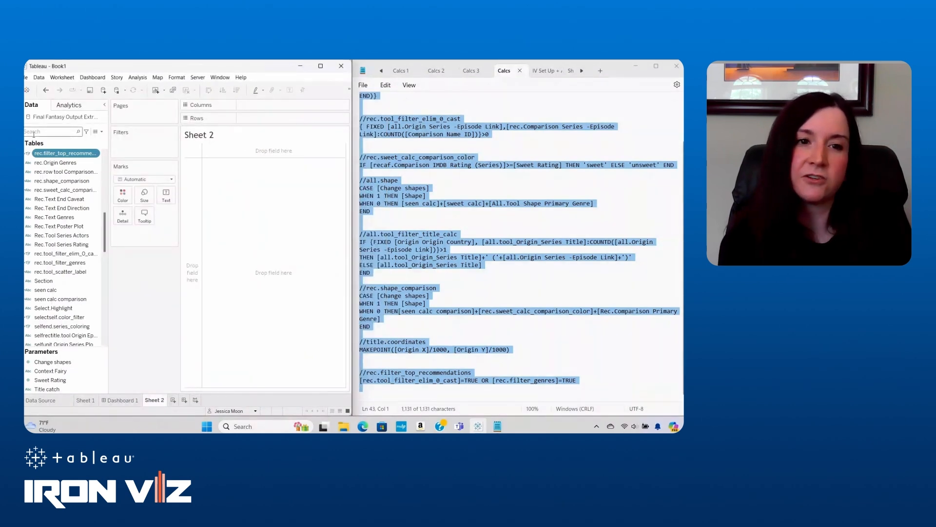
# Switch Sheet 2 marks to Shape with All.Tool Shape Primary Genre on the Shape shelf.
pyautogui.write('shape')
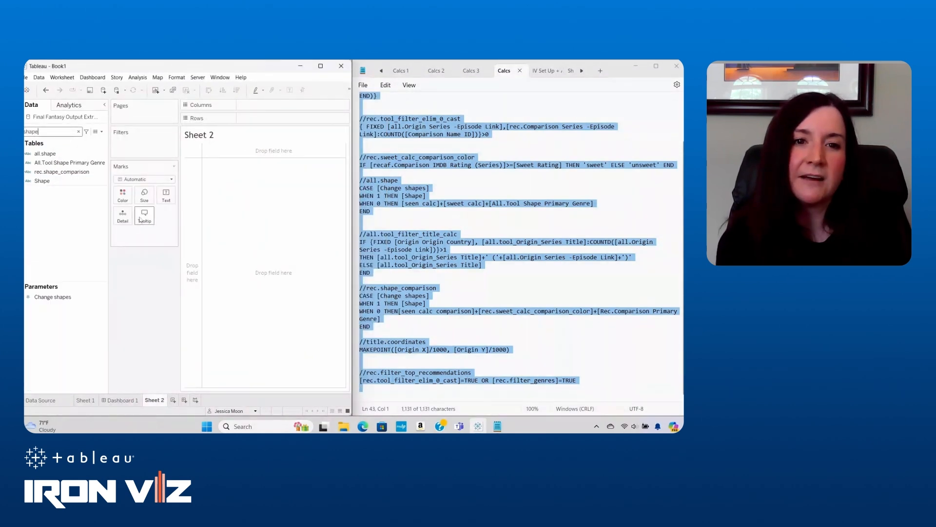
pyautogui.click(171, 179)
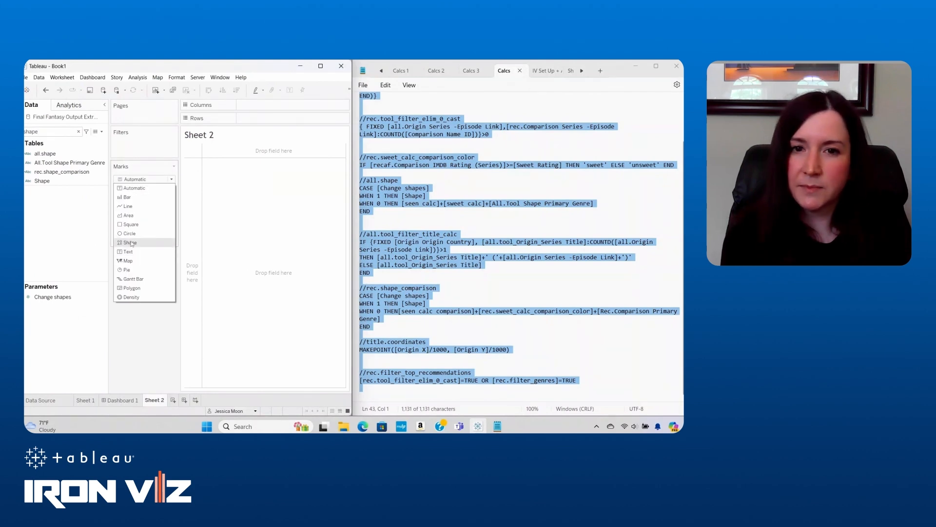
pyautogui.click(129, 242)
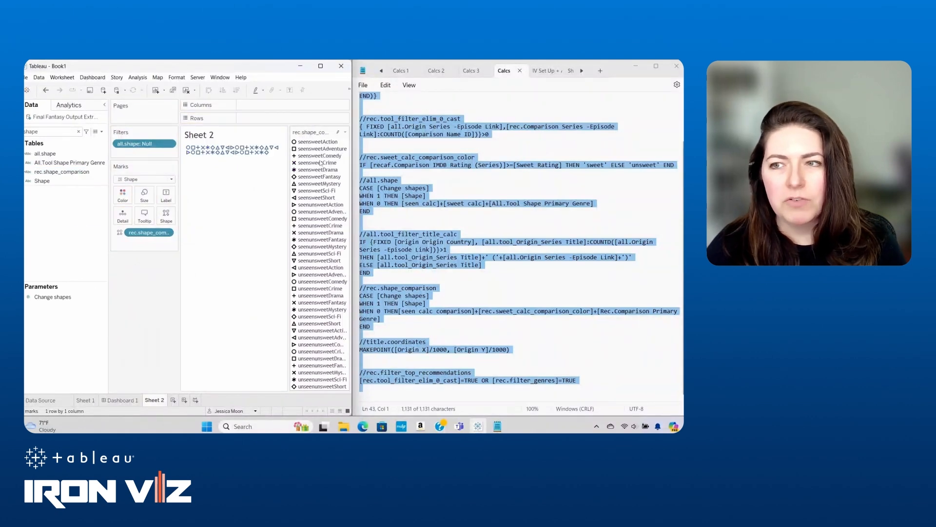
pyautogui.click(165, 215)
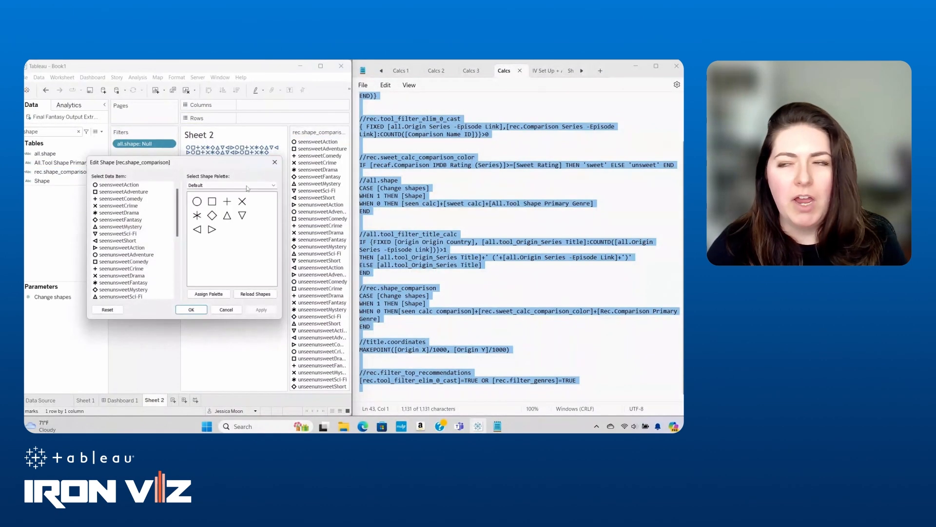
pyautogui.click(232, 185)
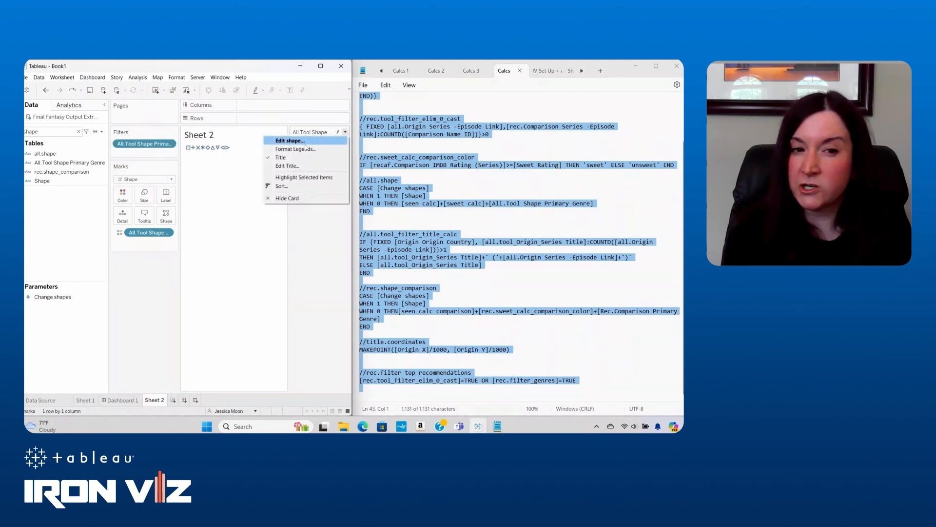
# Assign the genre legend a custom shape palette so each primary genre gets its own shape.
pyautogui.click(290, 140)
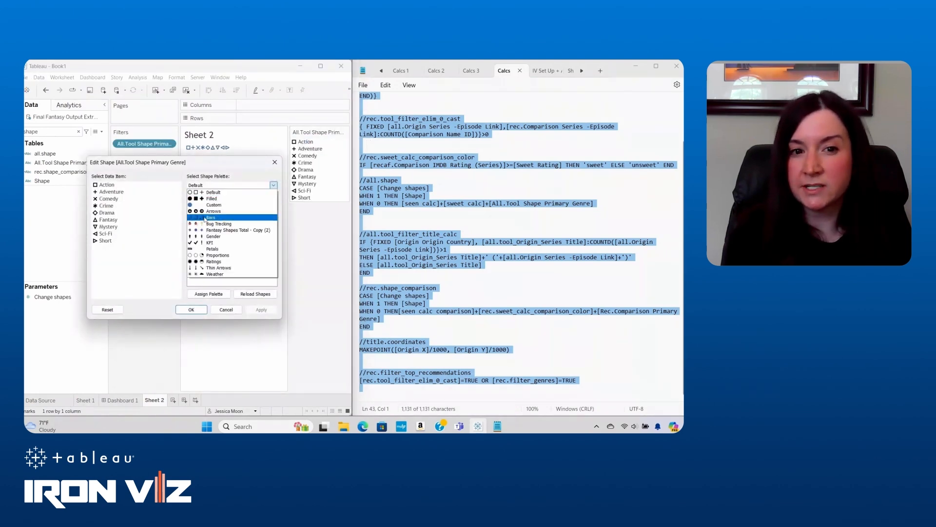
pyautogui.click(191, 309)
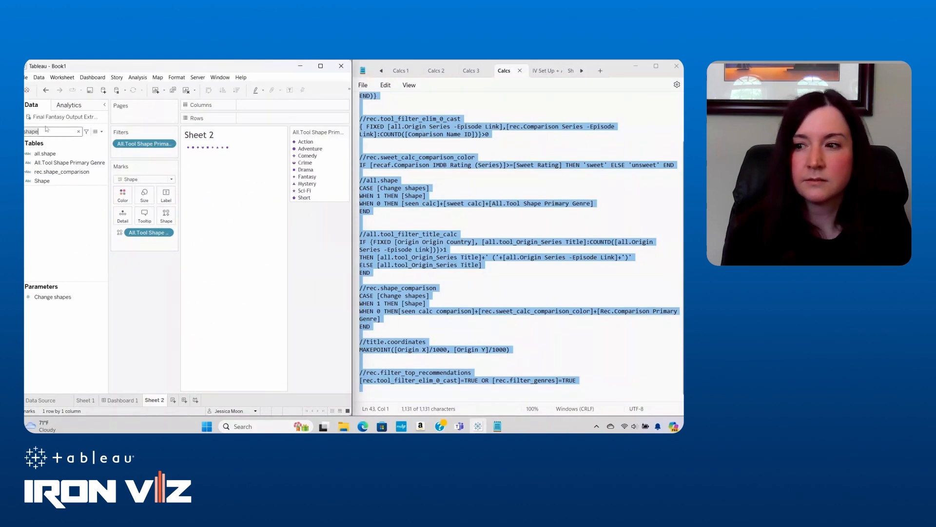
pyautogui.write('color')
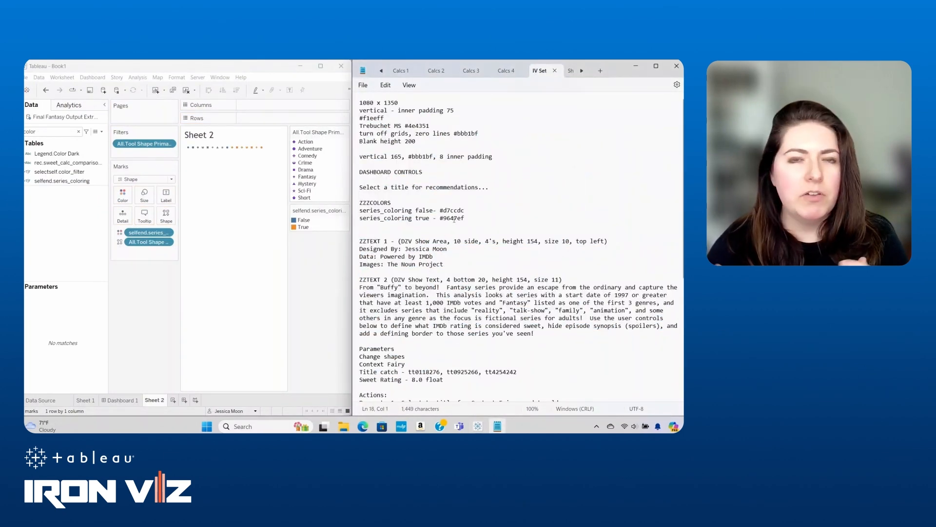
# Set series_coloring False to #d7ccdc and colour the marks by Legend.Color Dark instead.
pyautogui.doubleClick(455, 219)
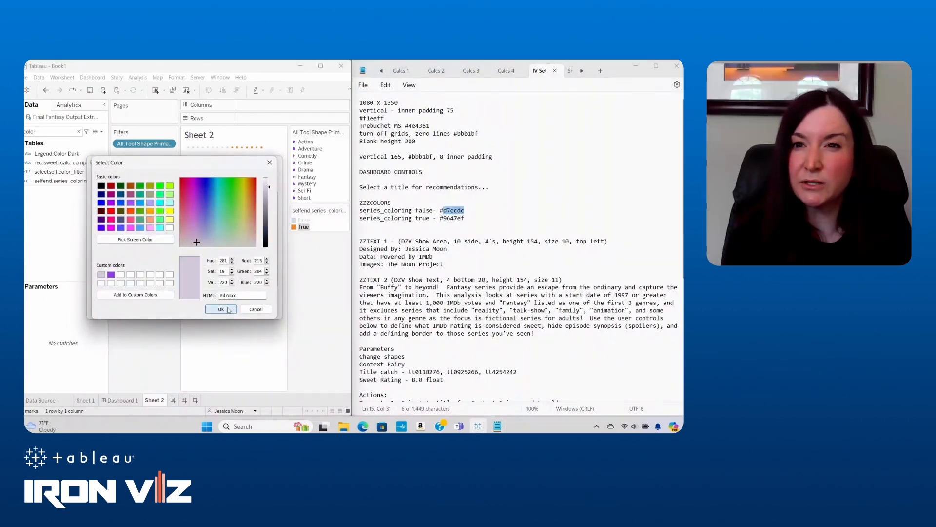
pyautogui.click(221, 309)
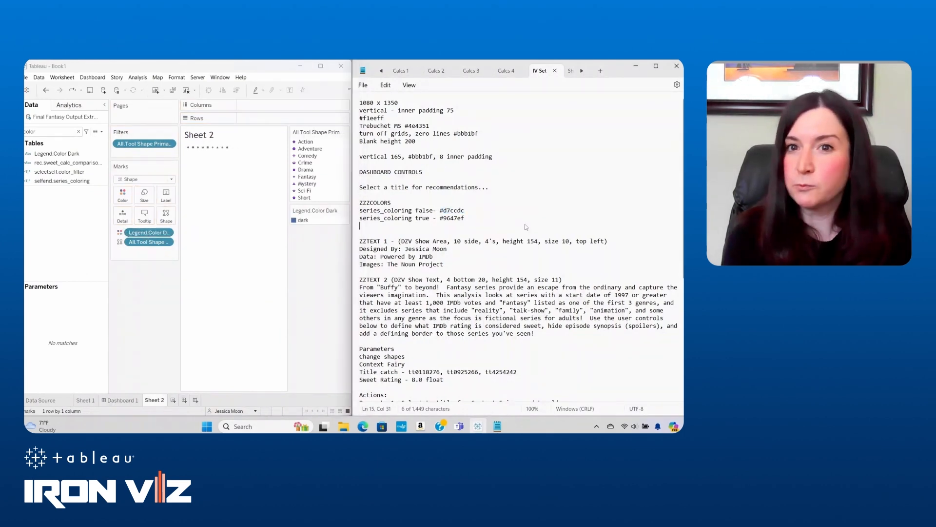
pyautogui.doubleClick(417, 124)
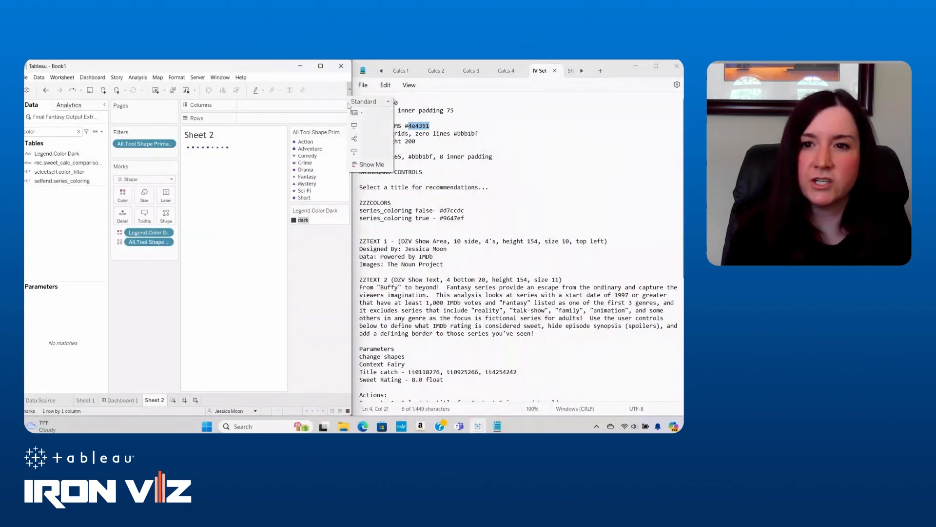
# Place All.Tool Shape Primary Genre on Columns with AGG(MIN(1.0)) and adjust column divider borders.
pyautogui.click(385, 101)
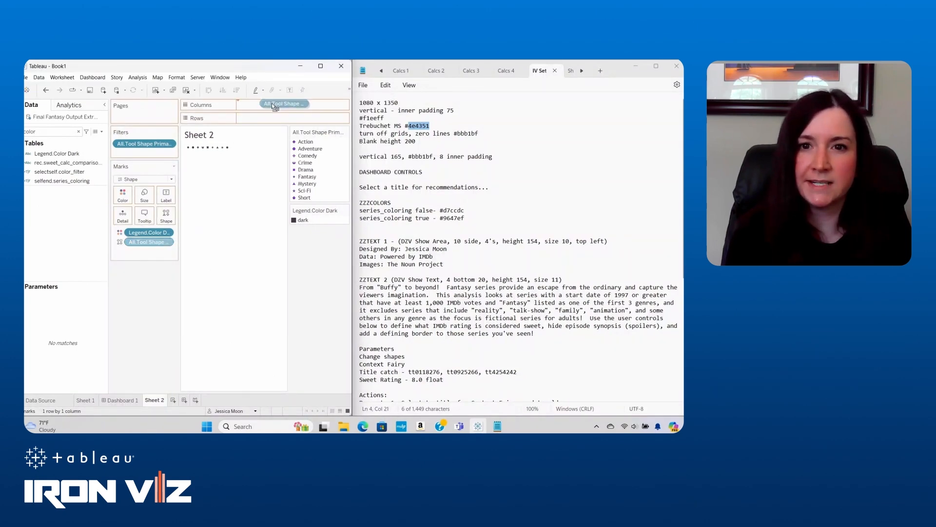
pyautogui.moveTo(281, 103); pyautogui.dragTo(257, 104)
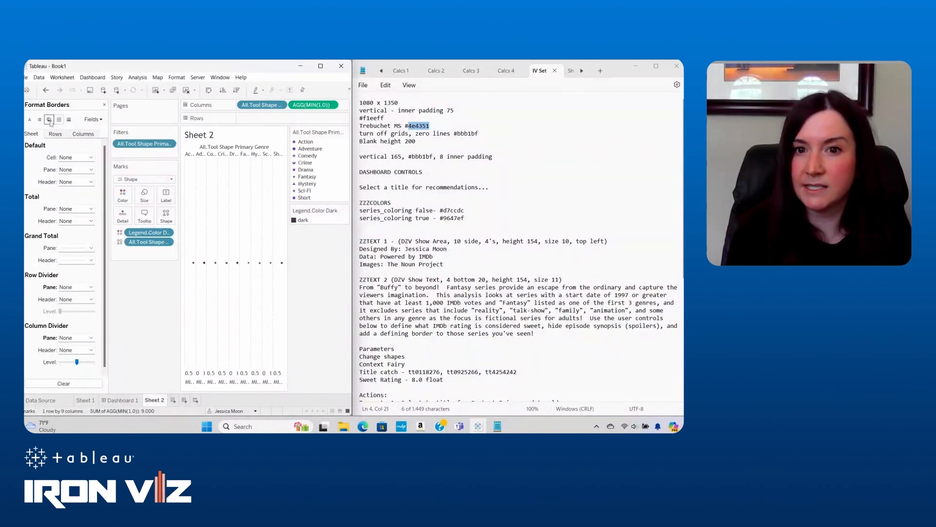
pyautogui.click(47, 119)
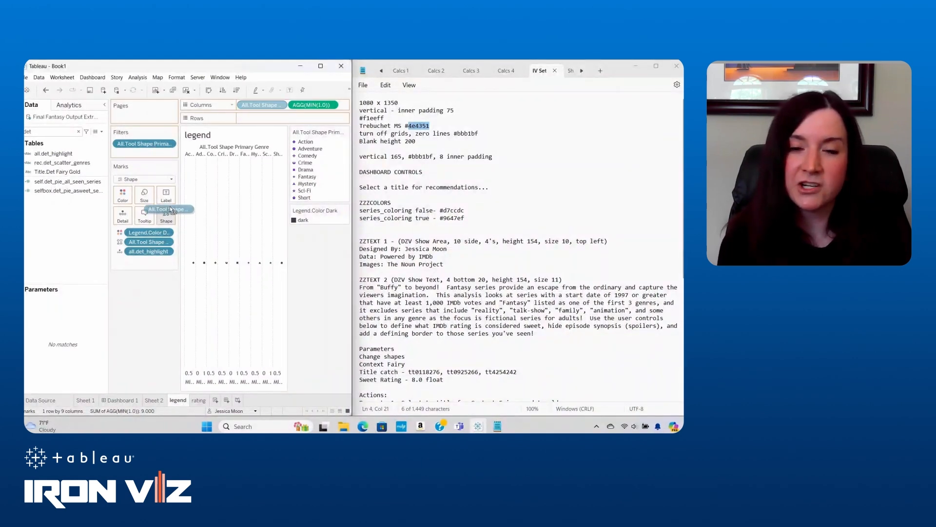
# Show genre names as mark labels beside the shapes and hide the value axis headers.
pyautogui.click(166, 194)
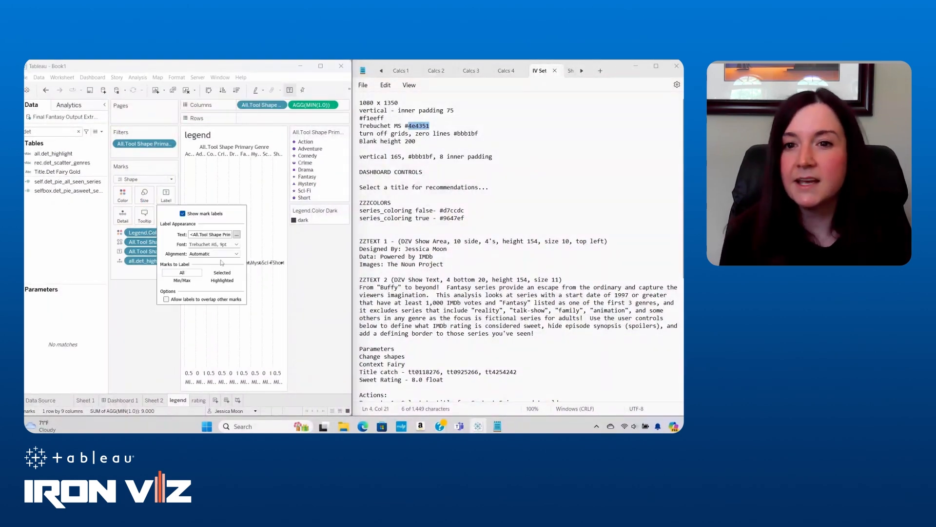
pyautogui.click(213, 254)
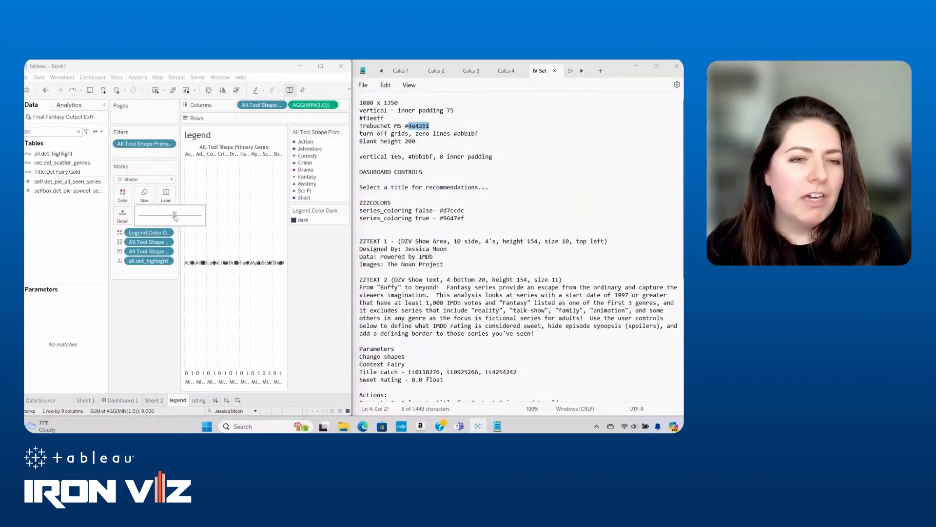
pyautogui.rightClick(221, 383)
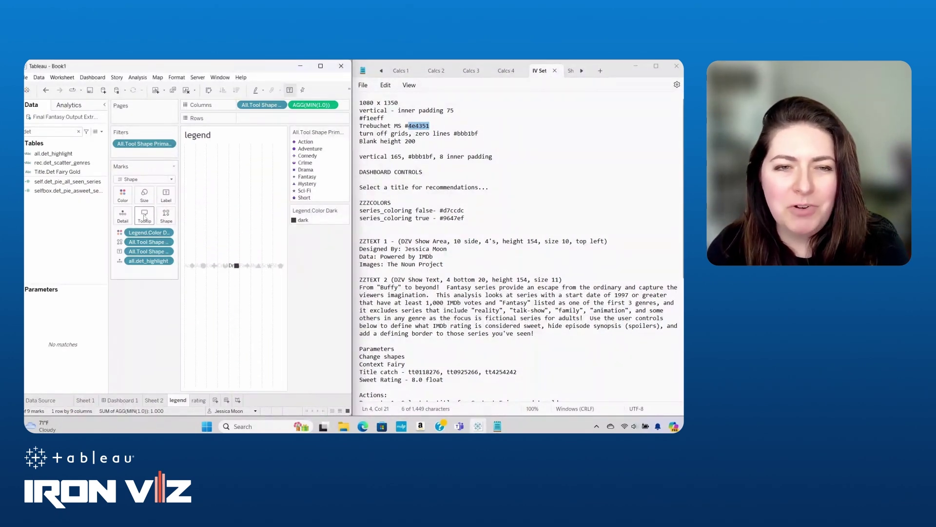
pyautogui.click(145, 212)
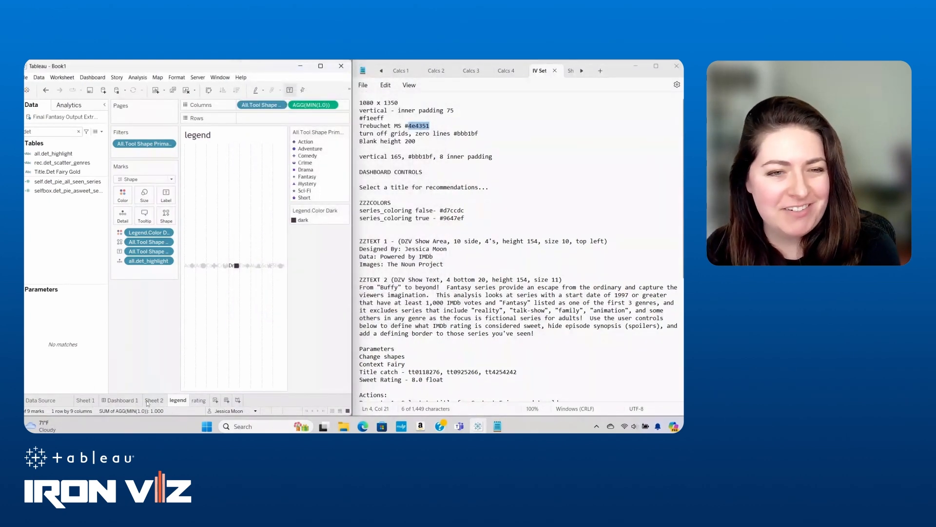
pyautogui.click(154, 400)
pyautogui.write('tool')
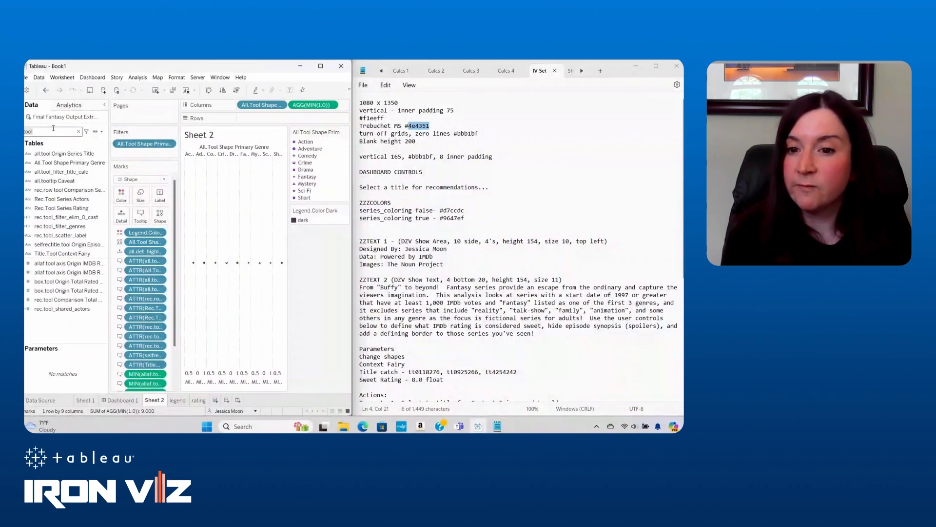
# Add selectself.color_filter to Filters and change the view's mark type to a pie.
pyautogui.write('self')
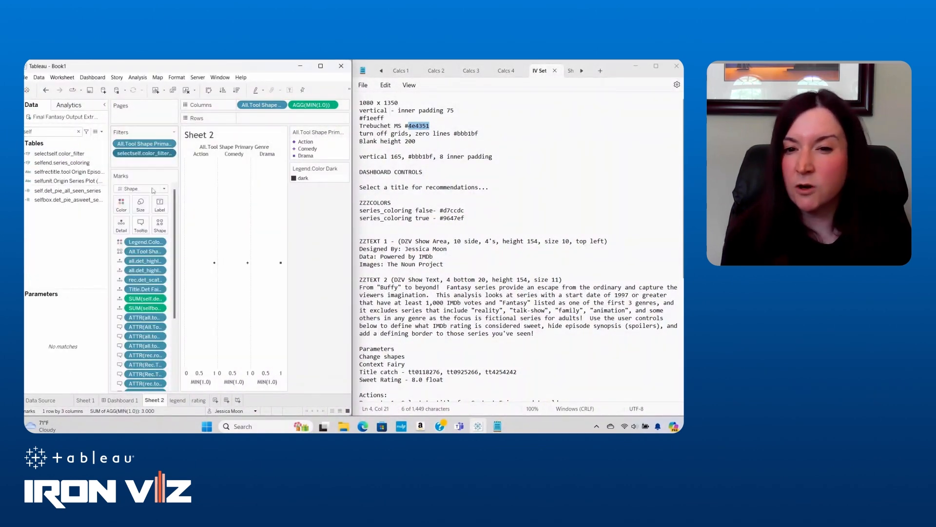
pyautogui.click(141, 189)
pyautogui.write('all')
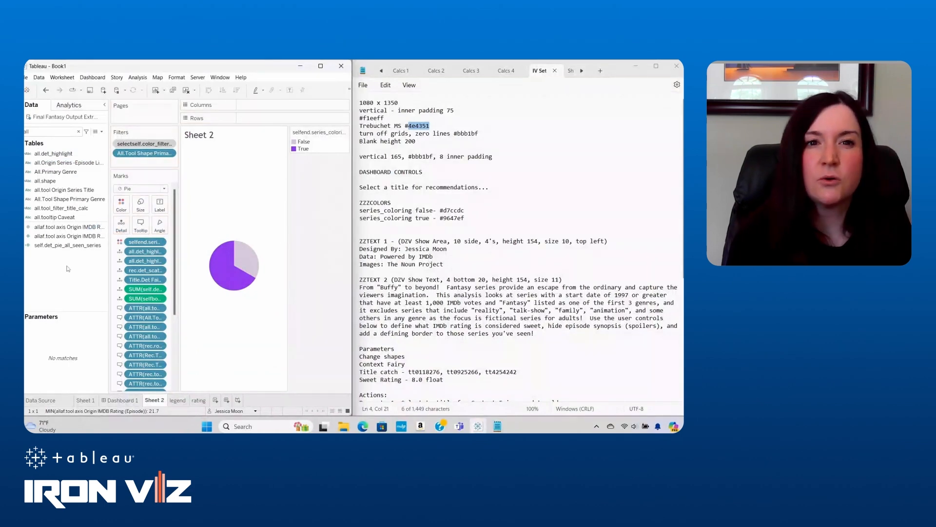
# Edit the True/False slice colours and filter Origin Country to US only.
pyautogui.click(121, 204)
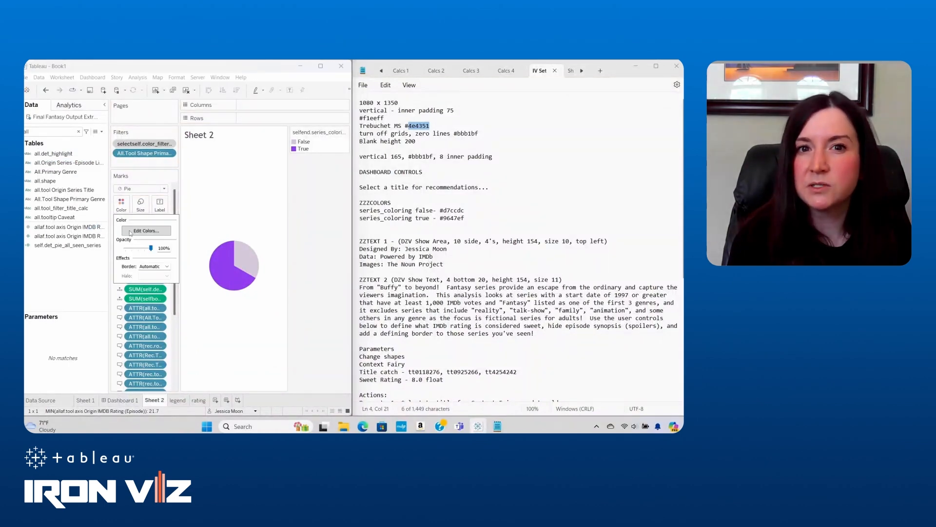
pyautogui.click(166, 266)
pyautogui.write('origin o')
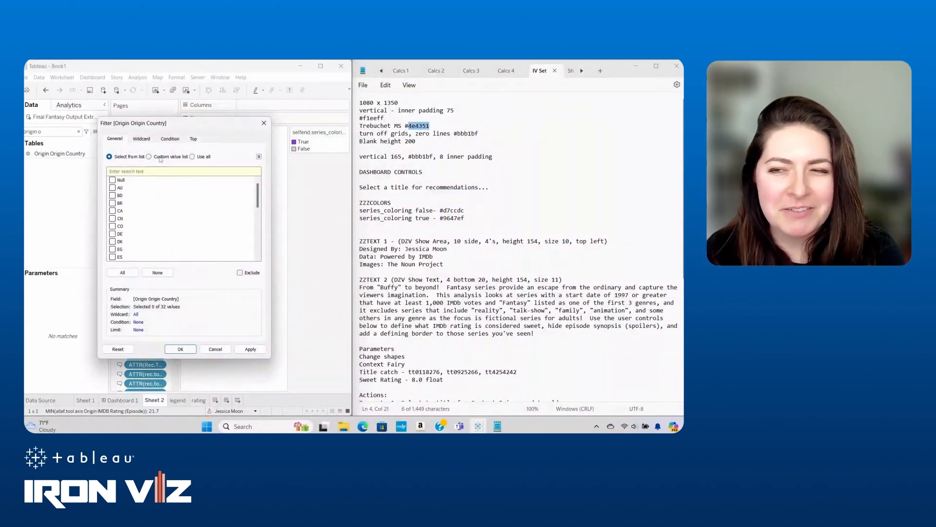
pyautogui.write('US')
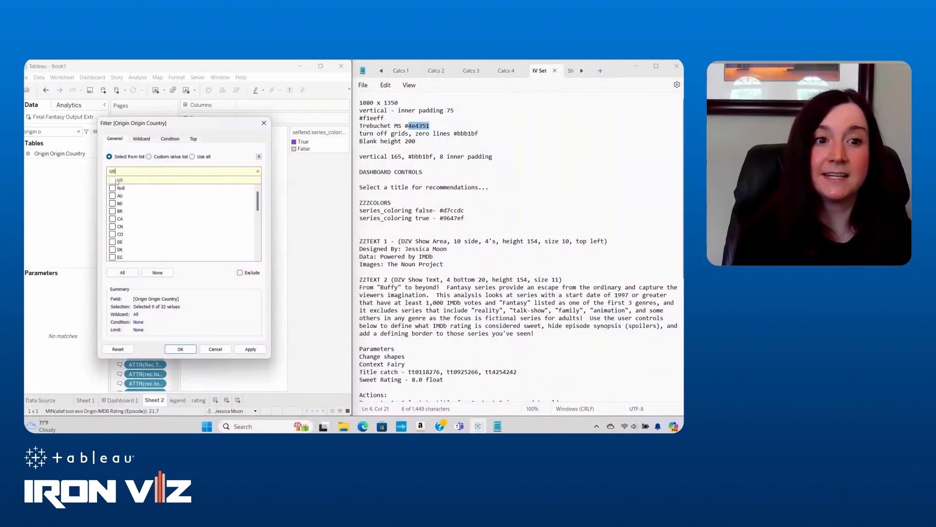
pyautogui.click(112, 179)
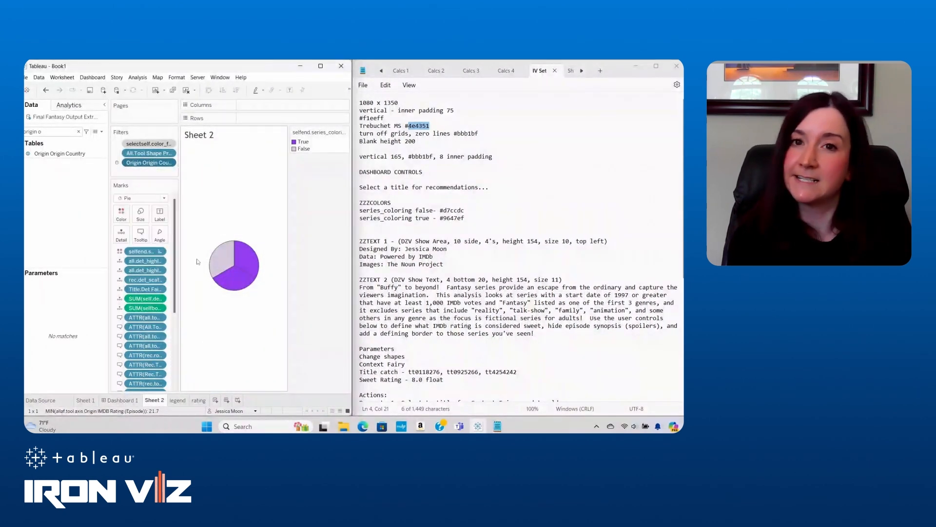
# Add a new worksheet named rec and bring up the notes of sheet titles and tooltips.
pyautogui.rightClick(154, 400)
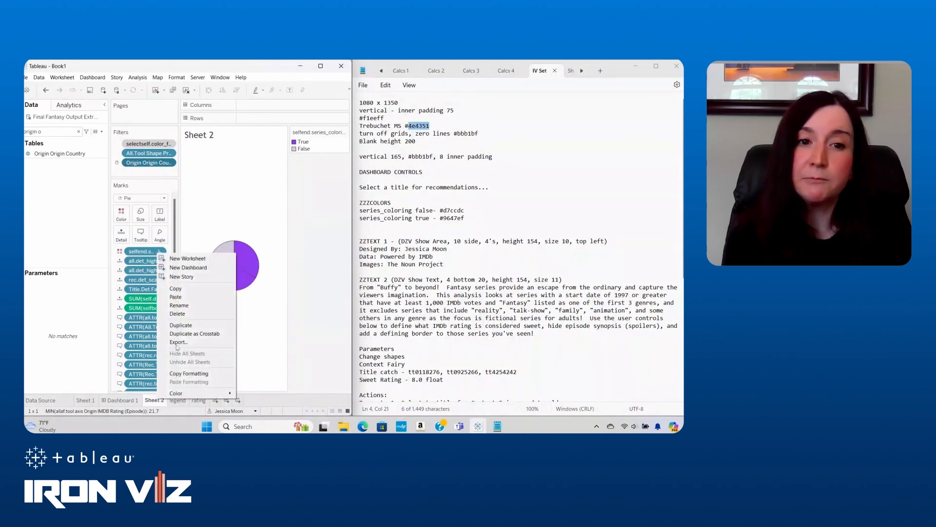
pyautogui.click(180, 325)
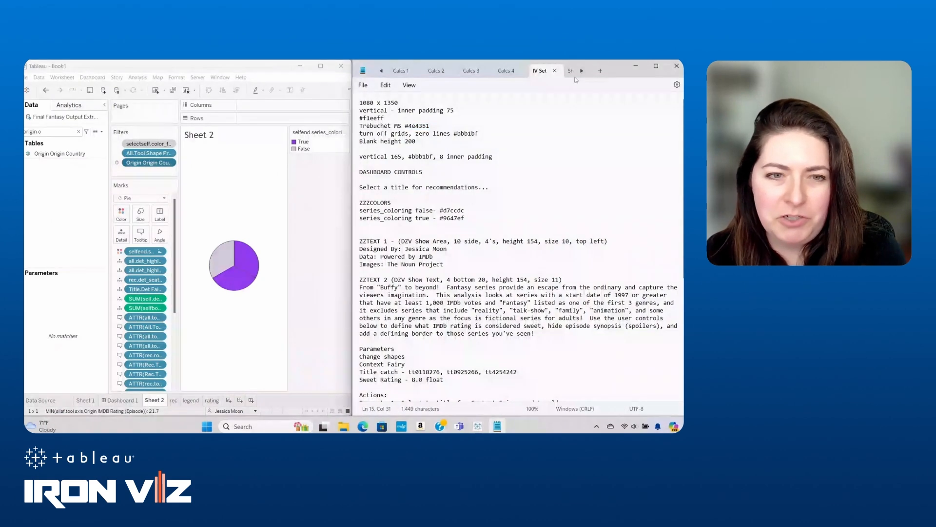
pyautogui.click(570, 70)
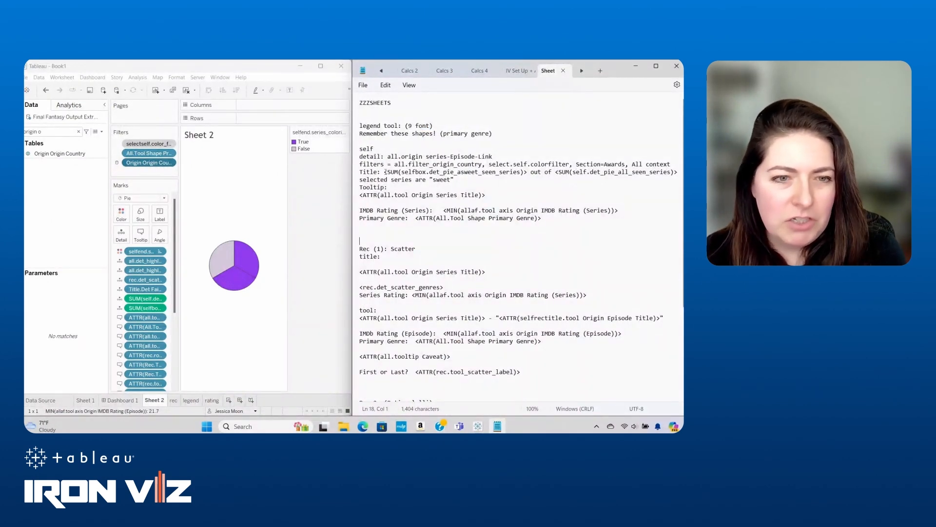
# Set Sheet 2's title to the copied sweet-series count formula from the notes.
pyautogui.moveTo(358, 172); pyautogui.dragTo(454, 179)
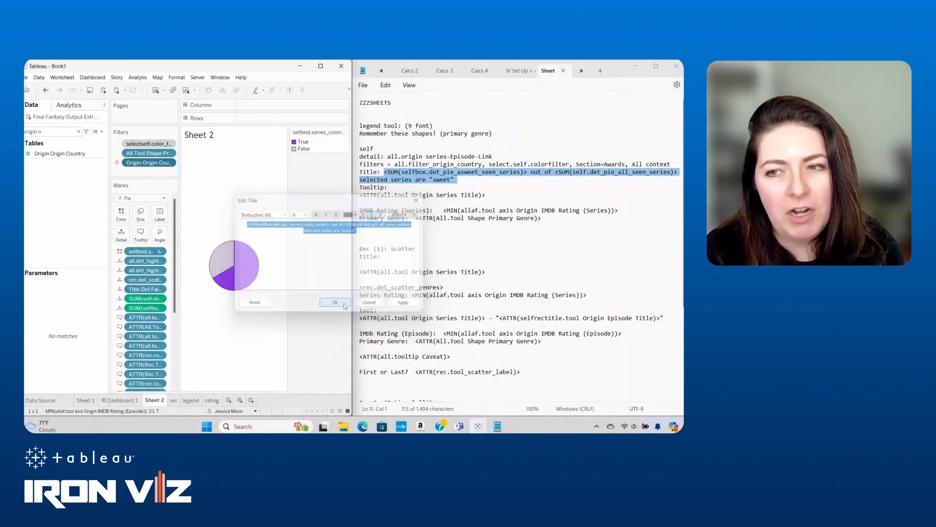
pyautogui.click(335, 303)
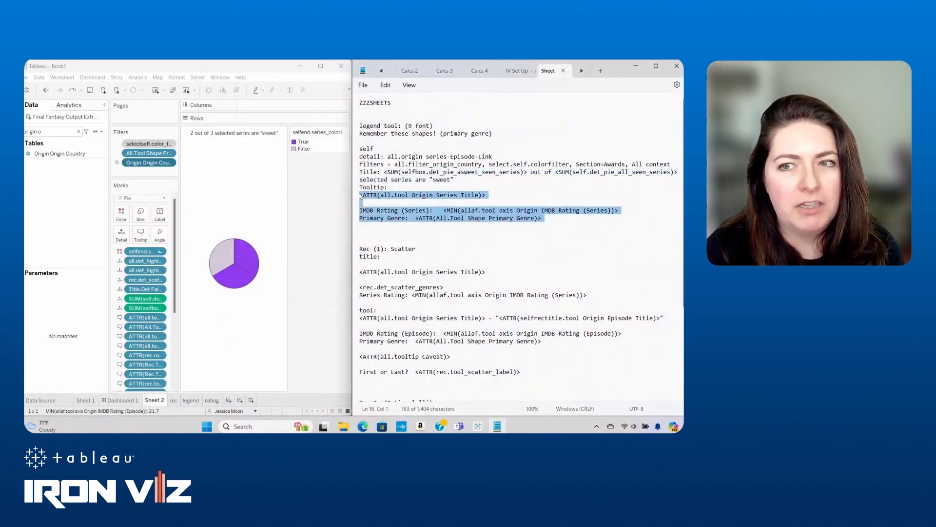
pyautogui.click(140, 232)
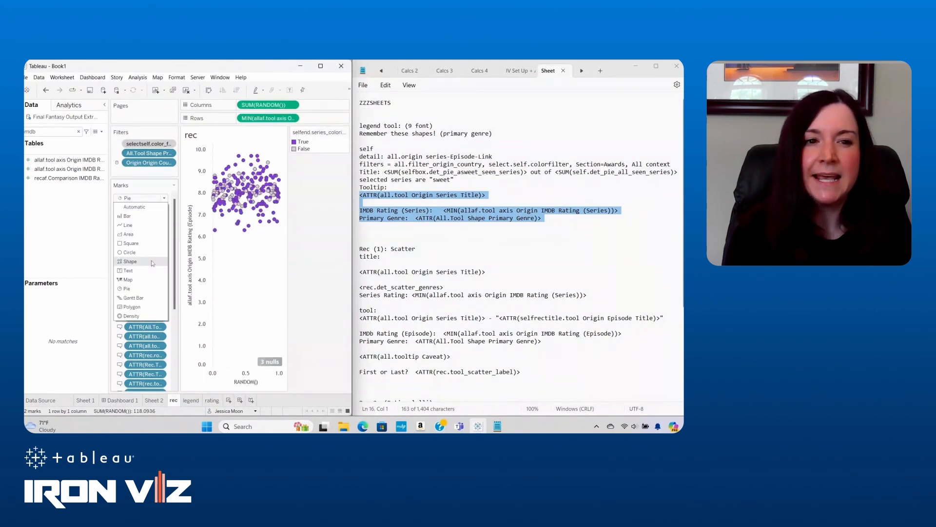
# Draw the rec marks as genre shapes and give the sheet its series name and rating title.
pyautogui.click(130, 262)
pyautogui.write('shap')
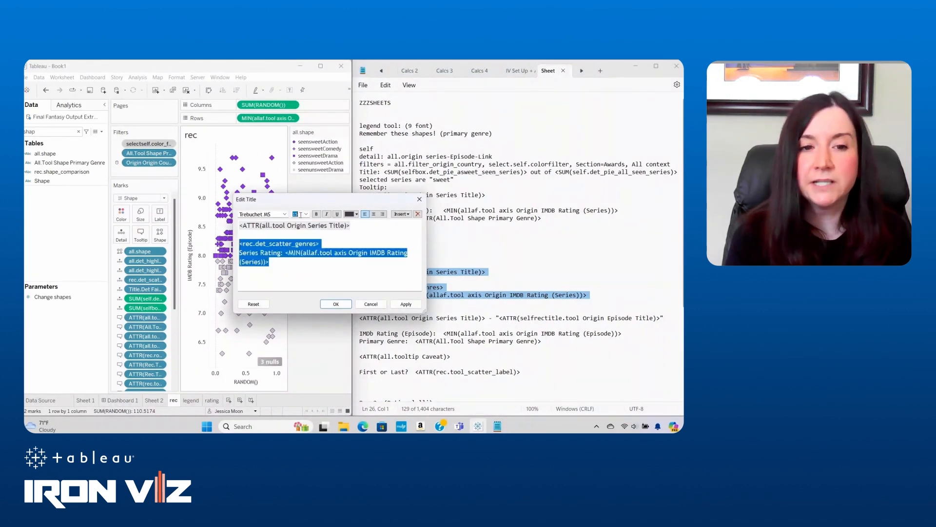
pyautogui.click(336, 304)
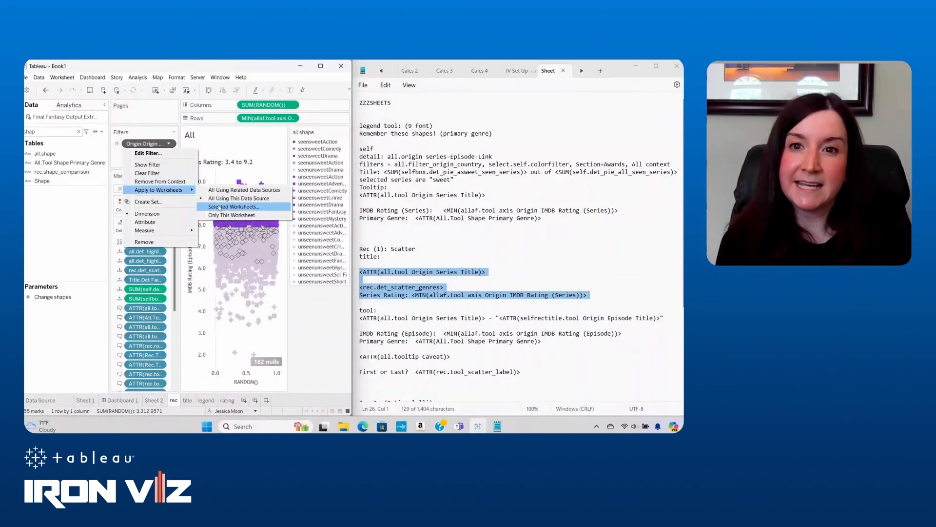
# Apply the Origin Country filter to the Sheet 2, rec and rating worksheets.
pyautogui.click(231, 207)
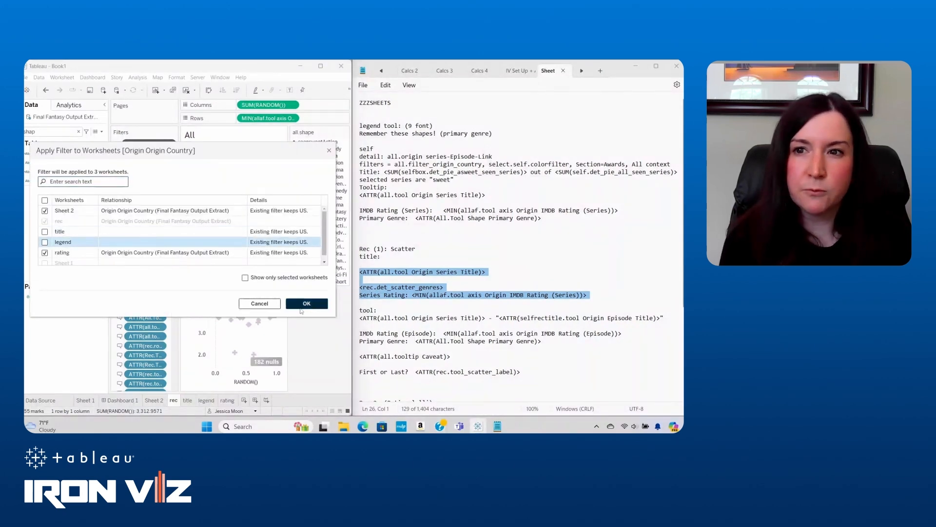
pyautogui.click(306, 303)
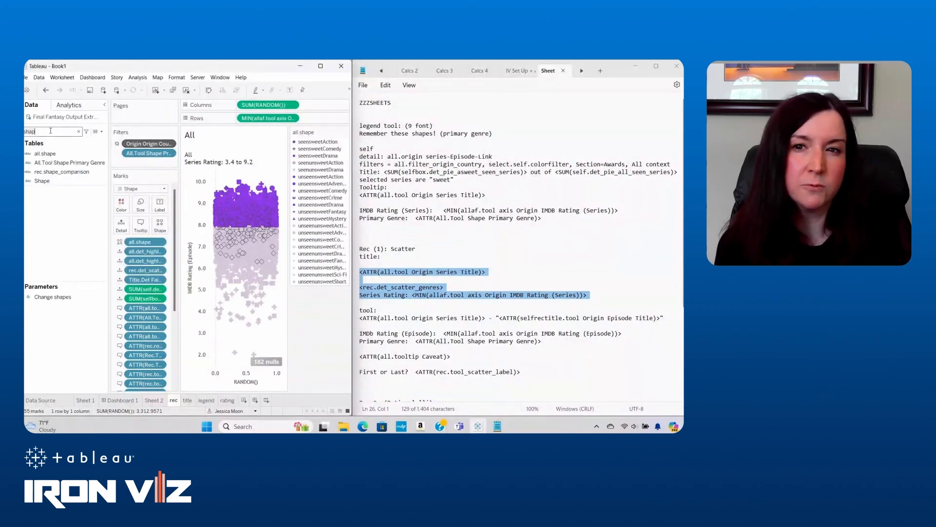
pyautogui.write('sec')
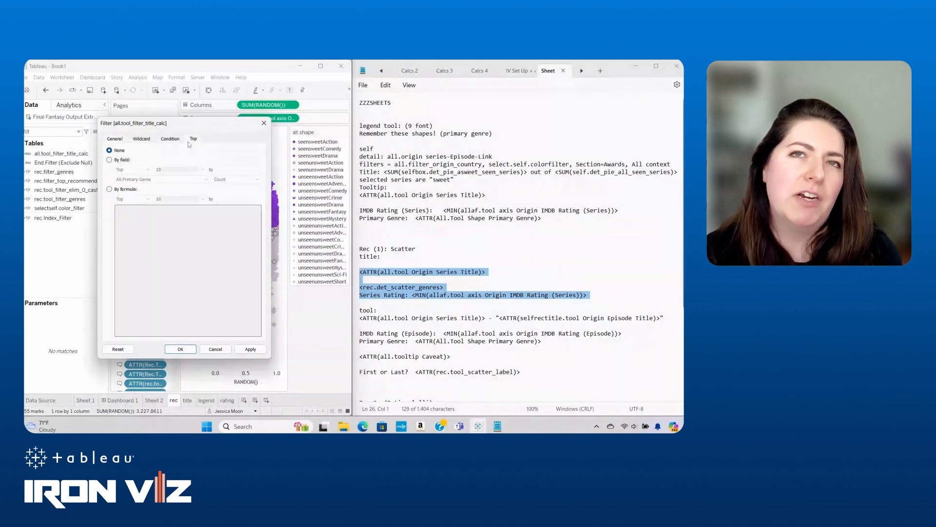
# Keep only the top 1 series ranked by rec.sort_title_top_series_selection with its aggregation set.
pyautogui.click(109, 160)
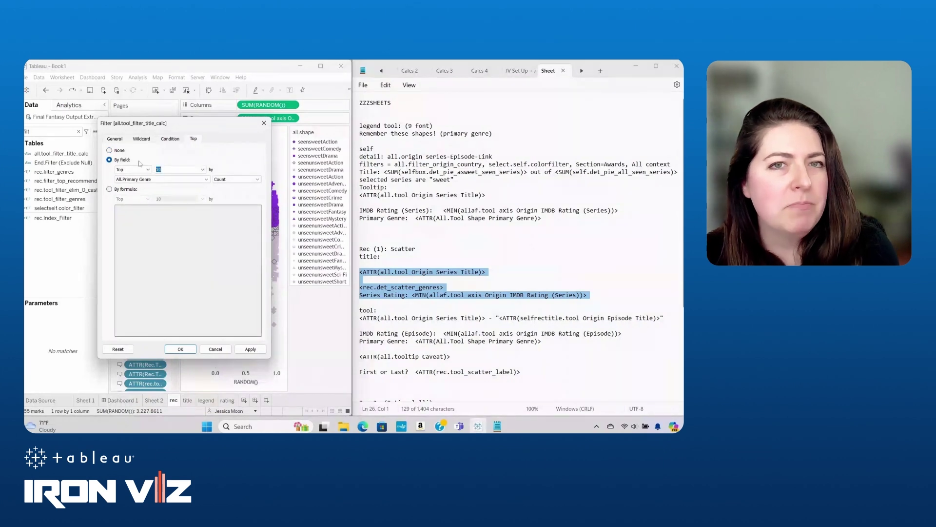
pyautogui.click(162, 179)
pyautogui.write('1')
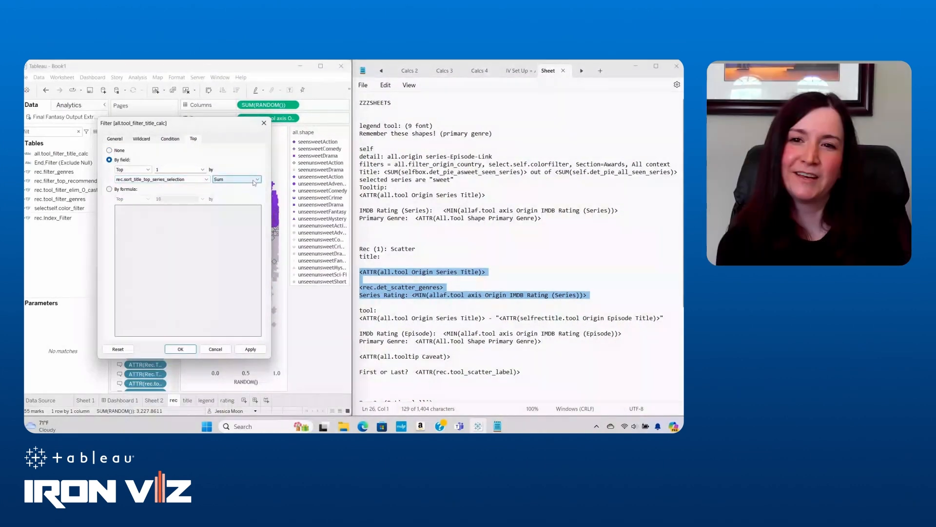
pyautogui.click(257, 179)
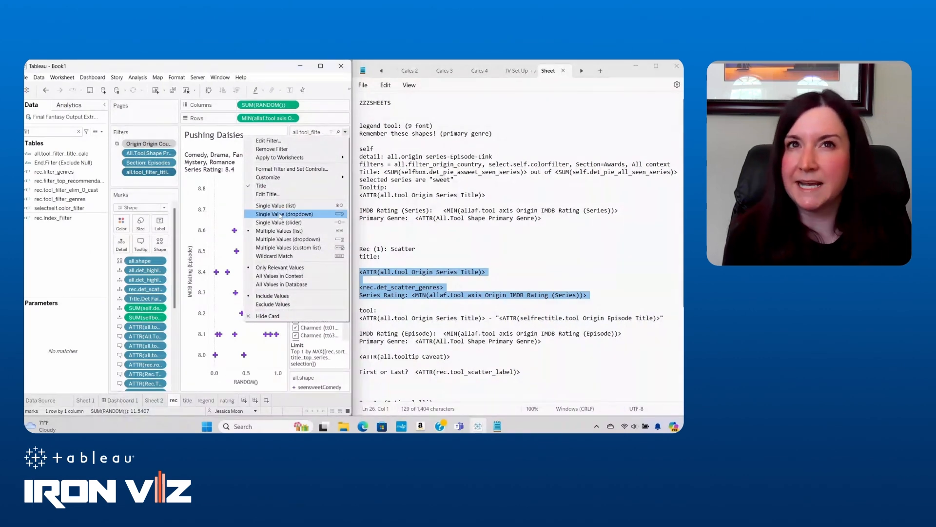
# Show the series filter as a single-value dropdown and label first and last episodes with rec.tool_scatter_label.
pyautogui.click(285, 214)
pyautogui.write('lab')
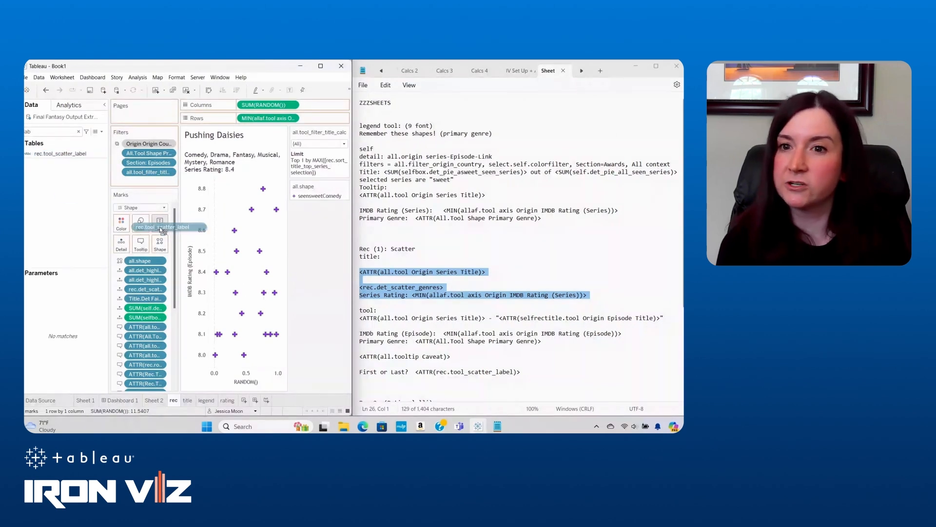
pyautogui.click(160, 222)
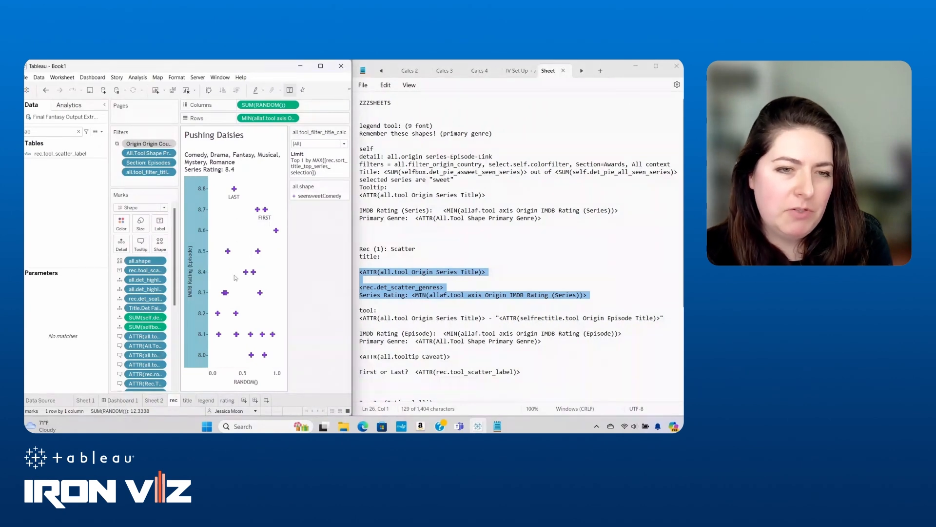
pyautogui.click(155, 212)
pyautogui.write('coor')
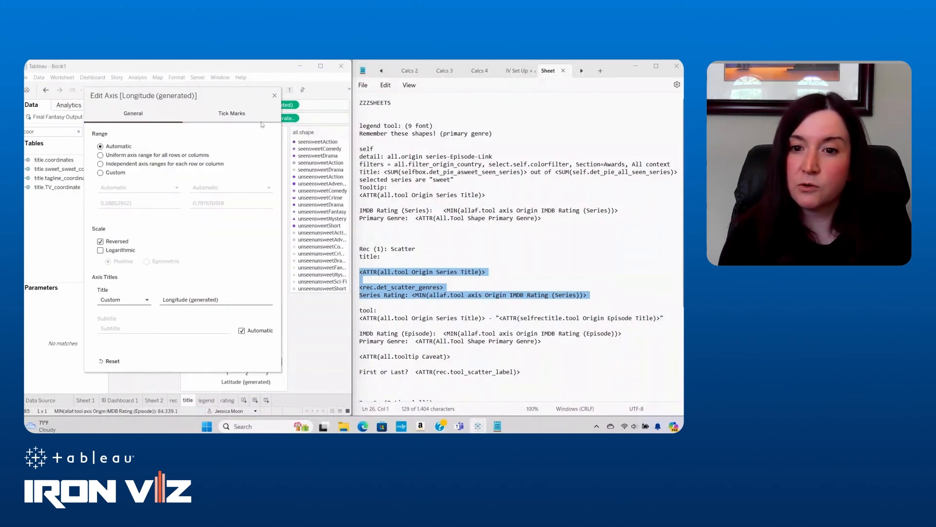
# Reverse the Longitude axis on the title sheet's coordinate plot.
pyautogui.click(274, 95)
pyautogui.write('title.t')
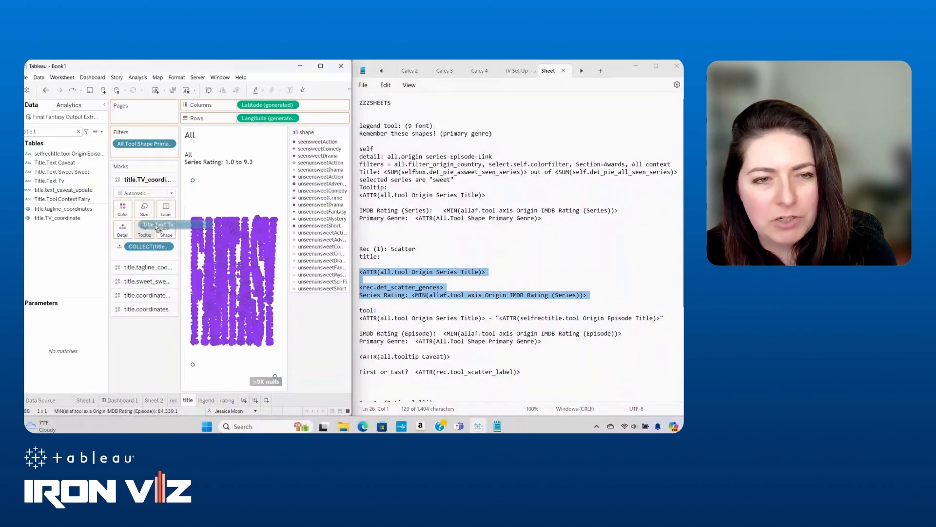
# Center the T. V. label on its point and adjust the TV layer's font and colour.
pyautogui.click(166, 207)
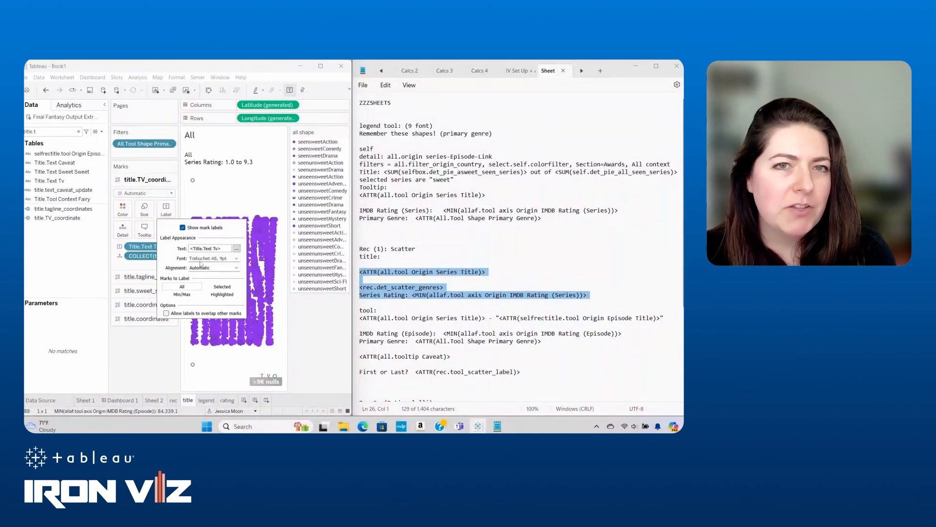
pyautogui.click(234, 267)
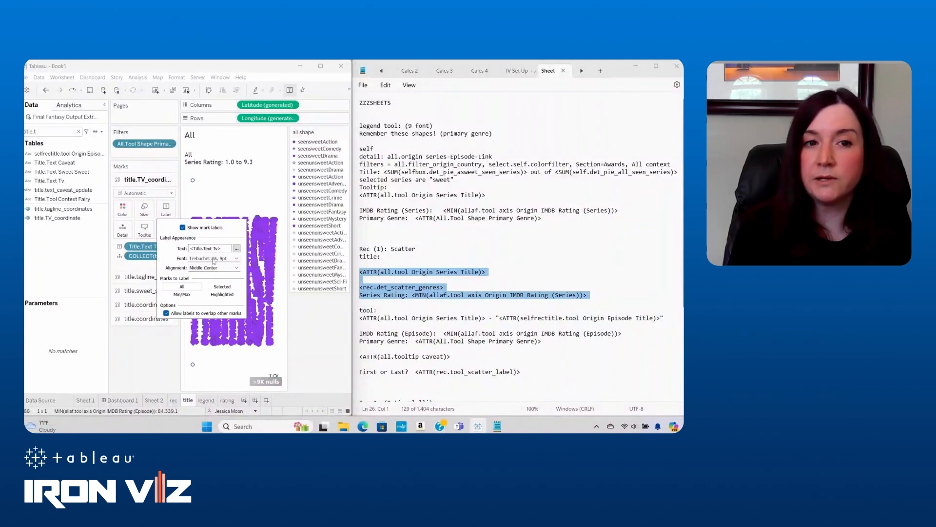
pyautogui.click(235, 258)
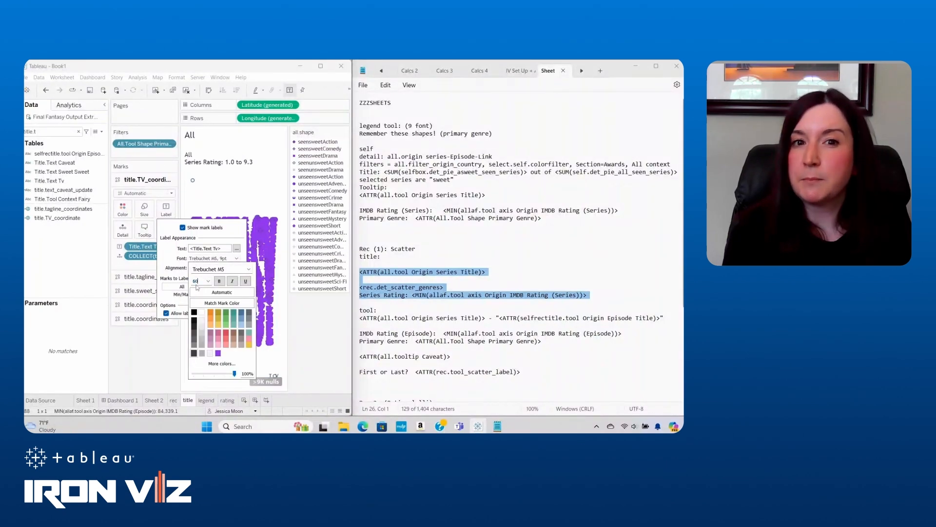
pyautogui.click(122, 208)
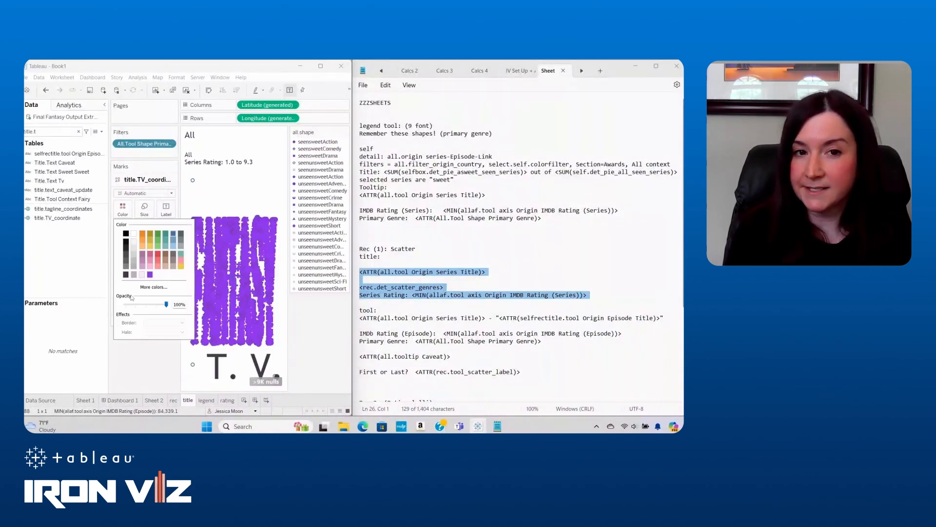
pyautogui.moveTo(169, 305); pyautogui.dragTo(130, 305)
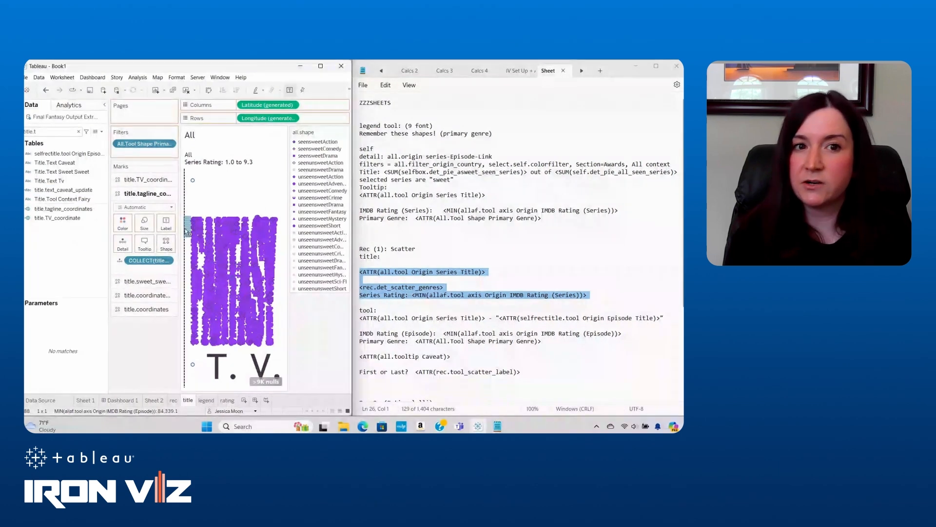
# Right-align the tagline layer's label text.
pyautogui.click(165, 223)
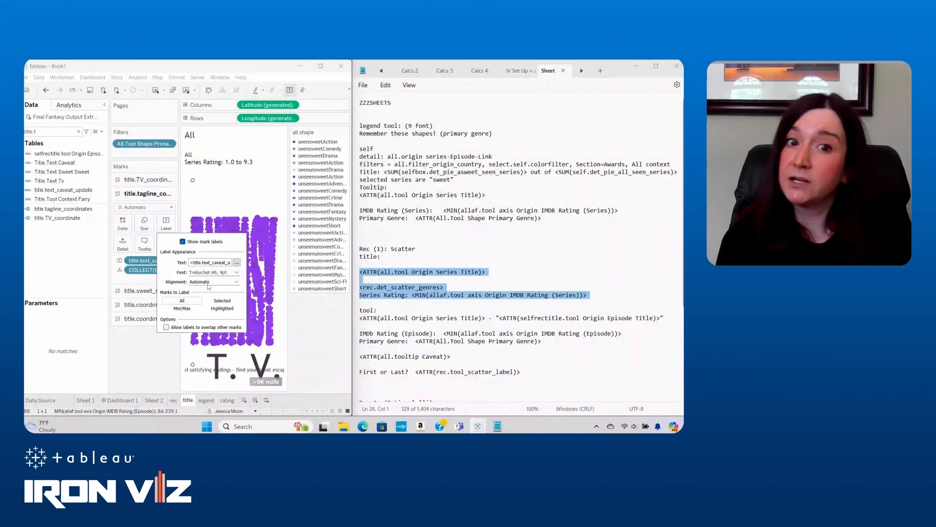
pyautogui.click(235, 281)
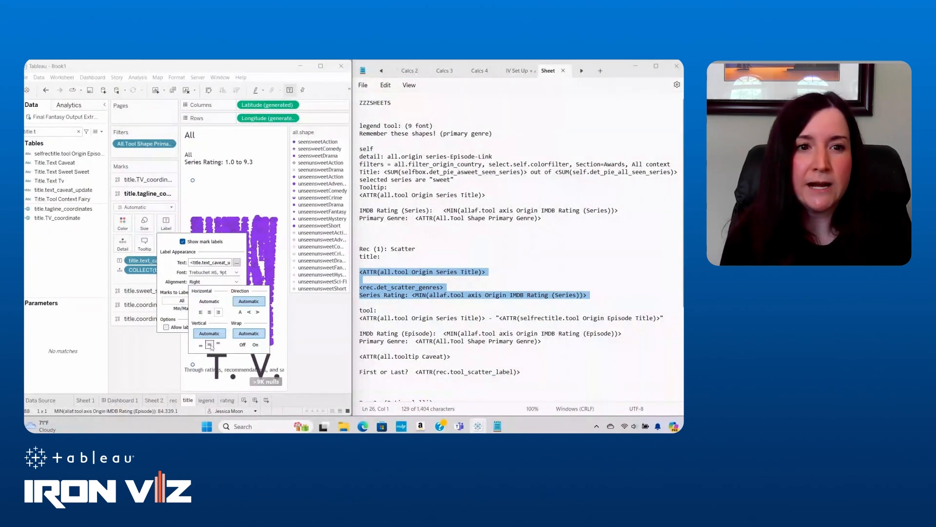
pyautogui.click(236, 272)
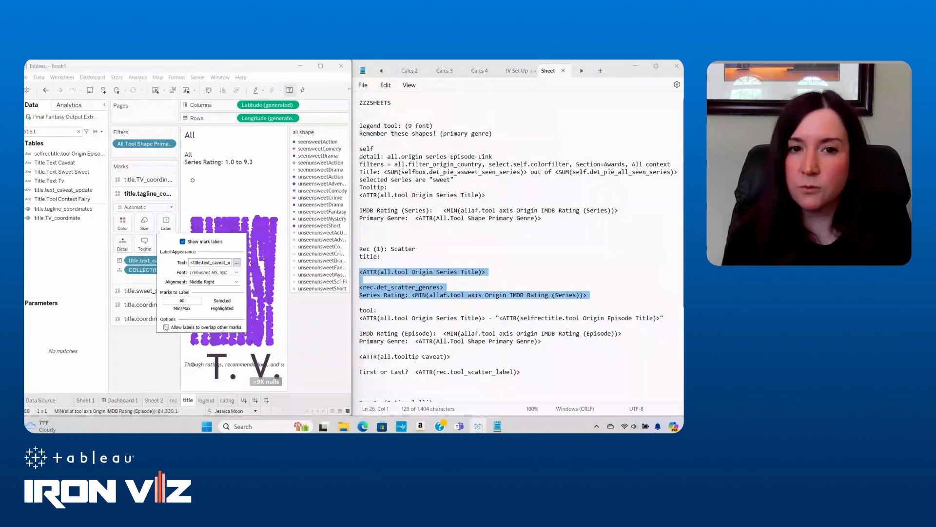
pyautogui.click(122, 222)
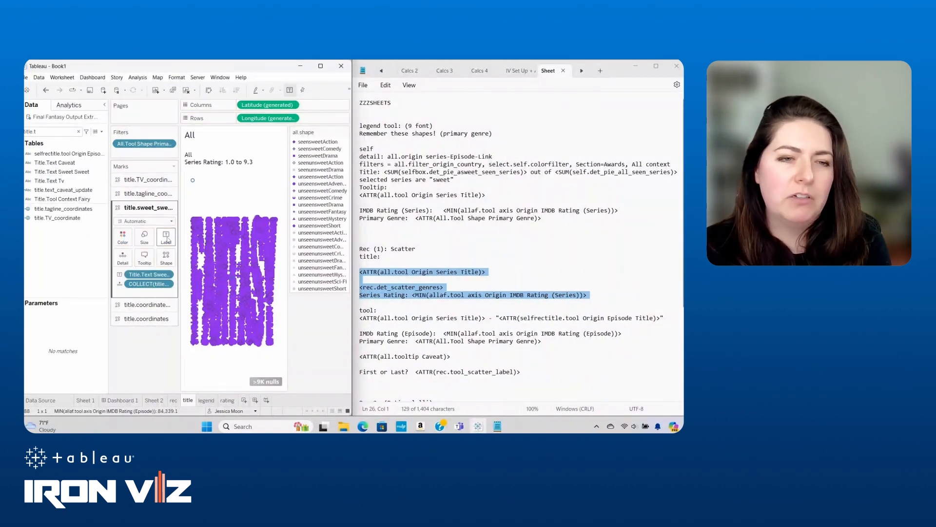
# Make the SWEET, SWEET heading 20 point and align it middle right.
pyautogui.click(166, 235)
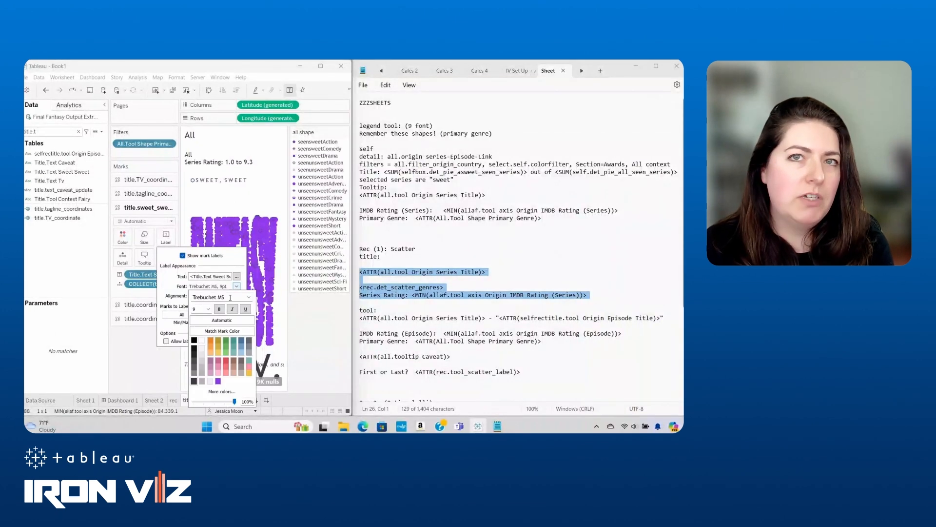
pyautogui.click(208, 308)
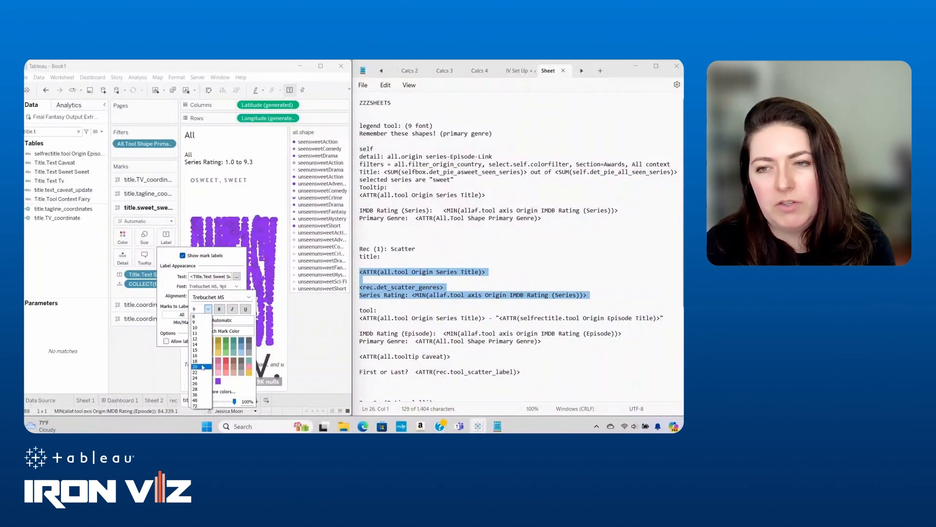
pyautogui.click(198, 365)
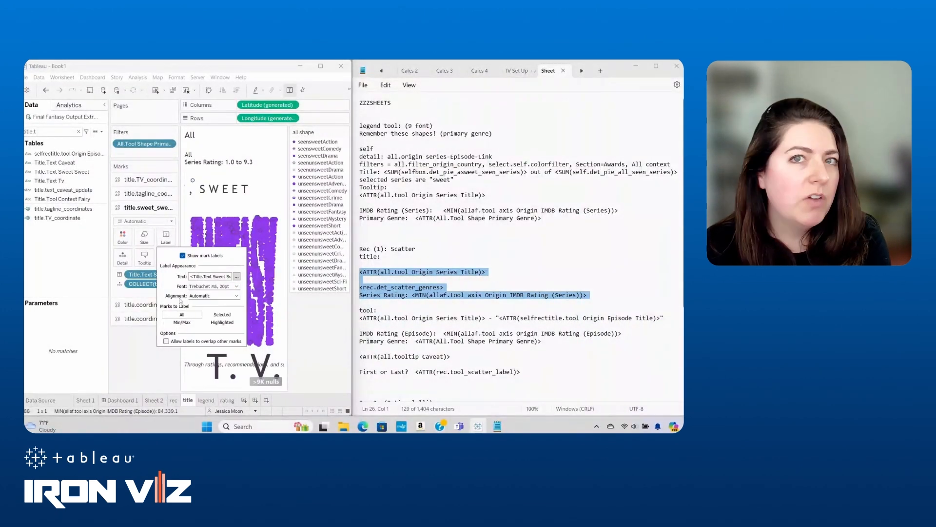
pyautogui.click(236, 295)
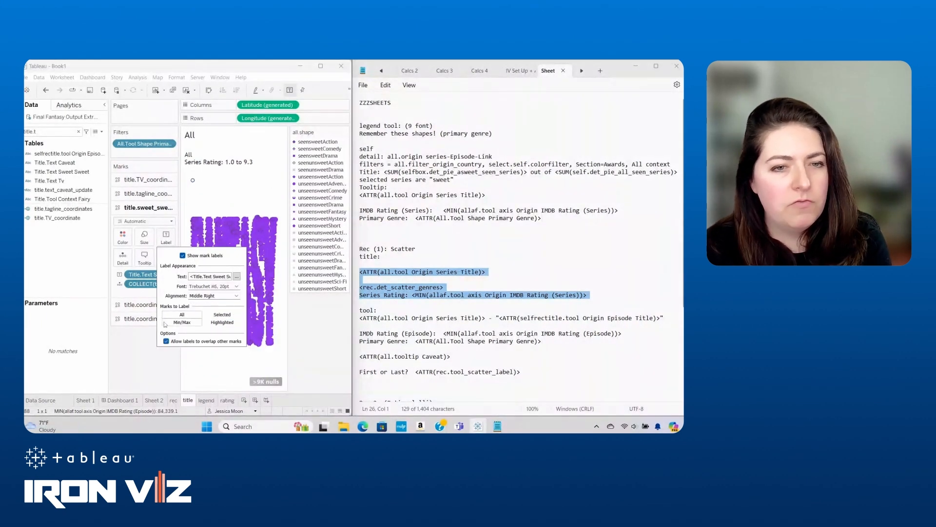
pyautogui.click(122, 236)
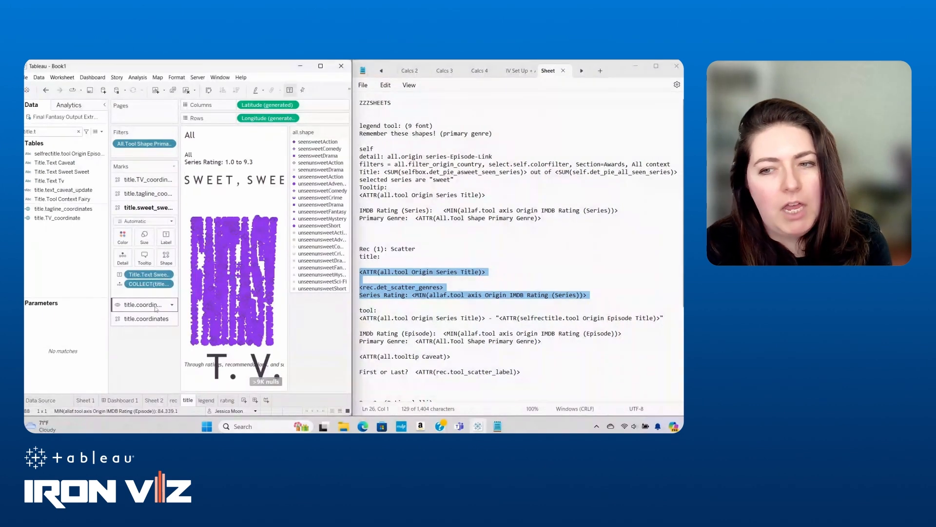
pyautogui.click(171, 304)
pyautogui.write('fair')
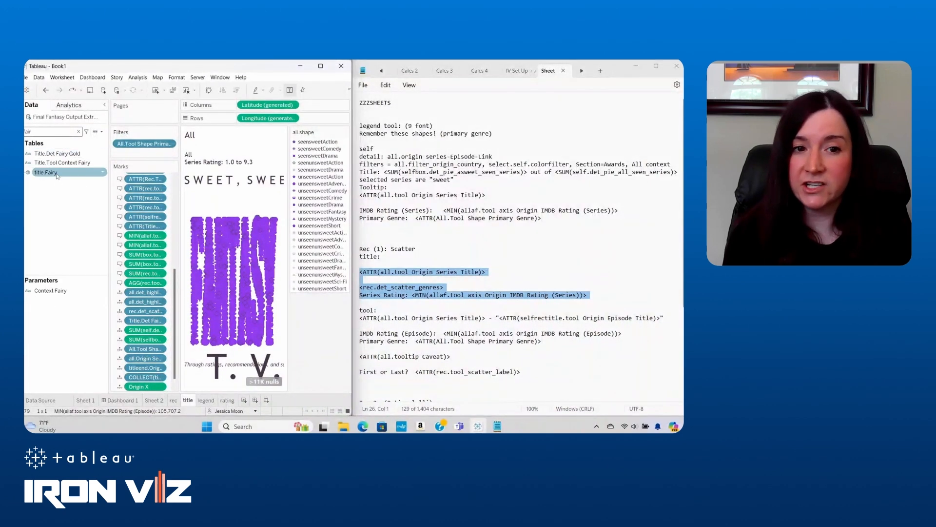
# Give the title marks the gold fairy shape with Title.Det Fairy Gold fields in the tooltip.
pyautogui.click(45, 172)
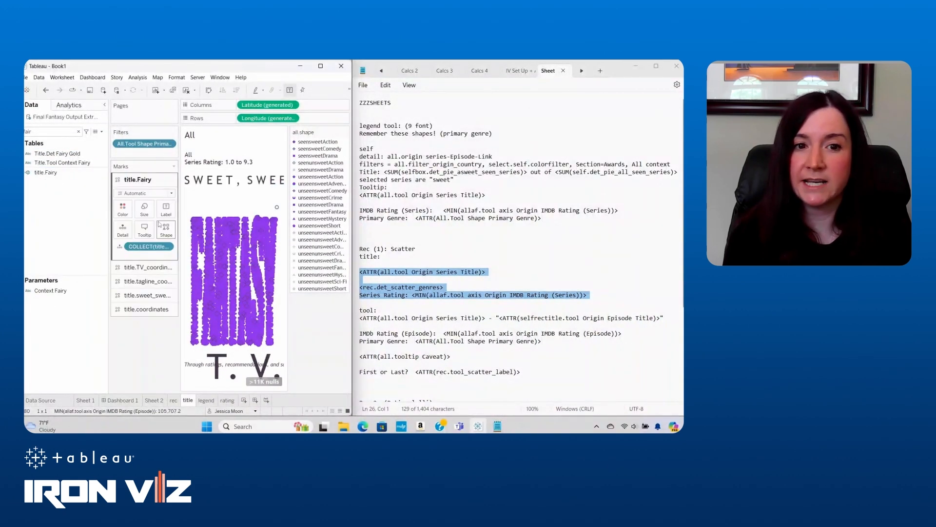
pyautogui.click(165, 225)
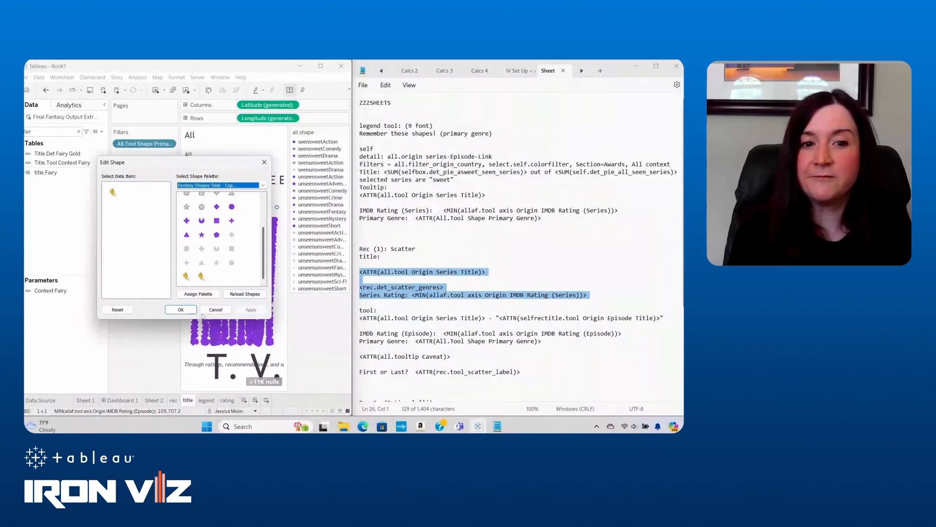
pyautogui.click(180, 309)
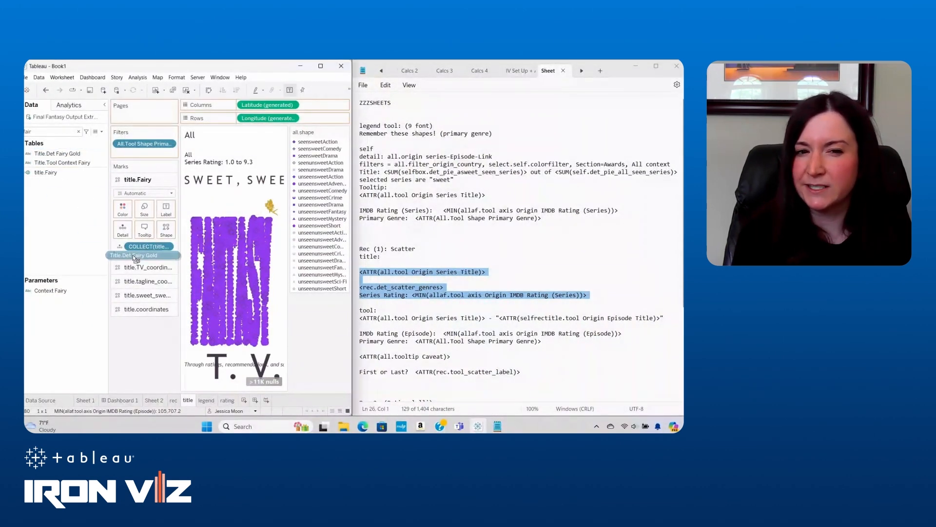
pyautogui.click(143, 228)
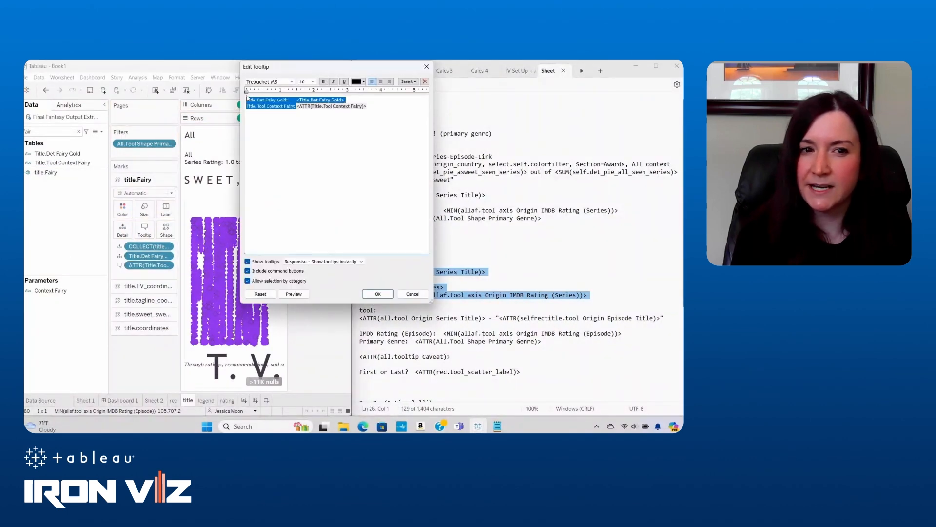
pyautogui.click(378, 293)
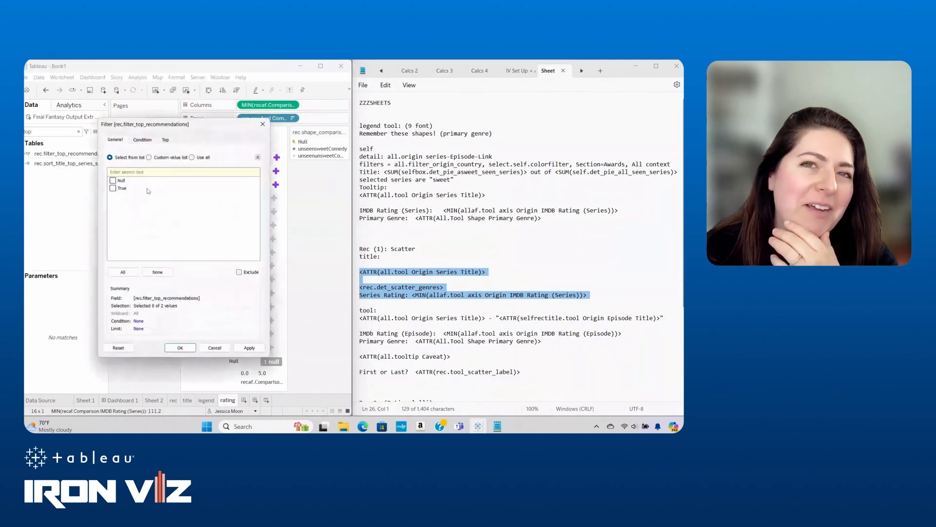
# Float the title sheet onto Dashboard 1 over the credits text via the index filter field.
pyautogui.rightClick(146, 270)
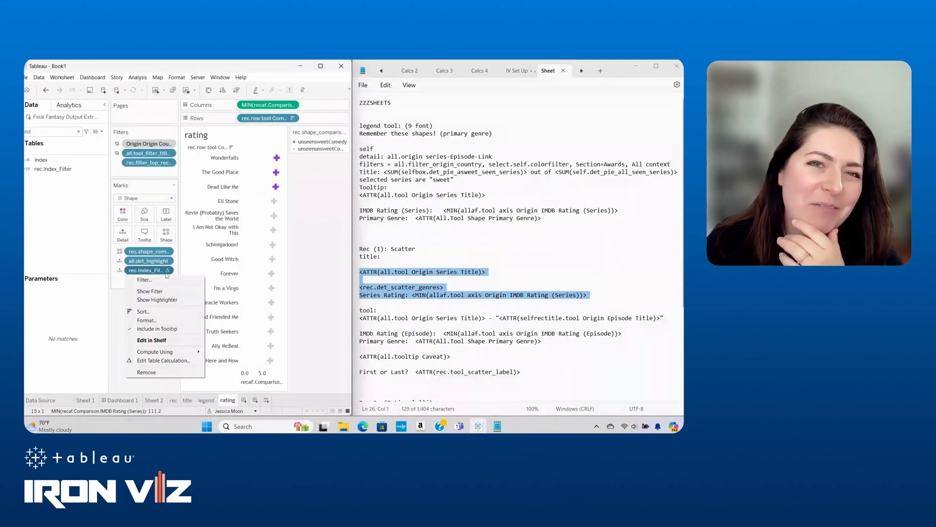
pyautogui.click(244, 221)
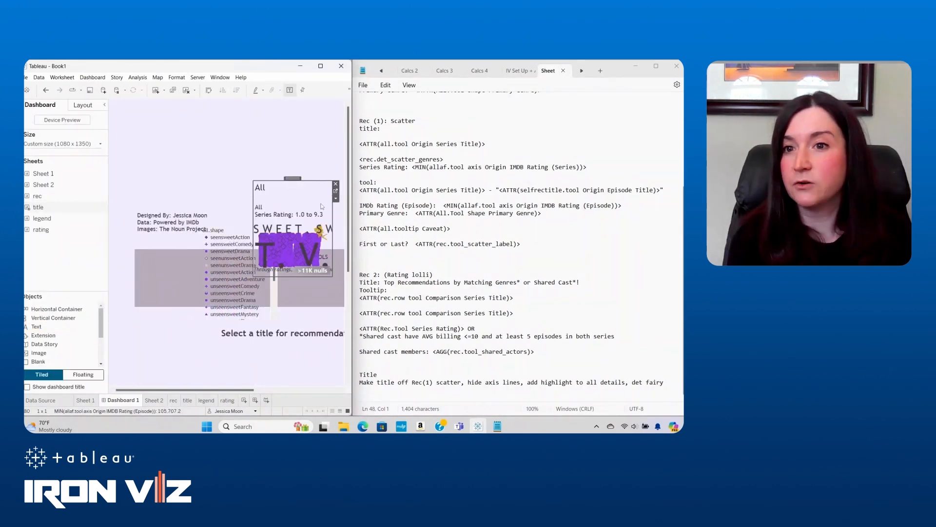
# Hide the title object's own title so FANTASY T.V. spans the dashboard top.
pyautogui.rightClick(335, 199)
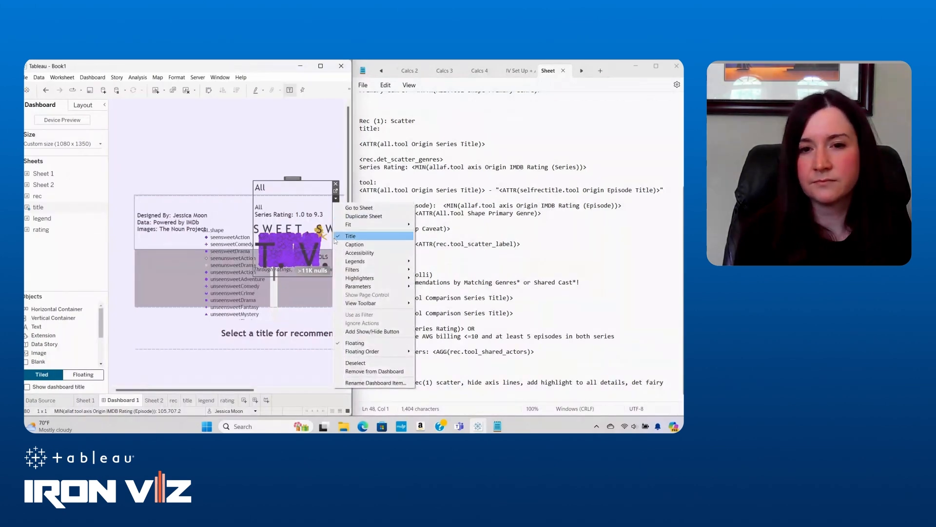
pyautogui.click(350, 235)
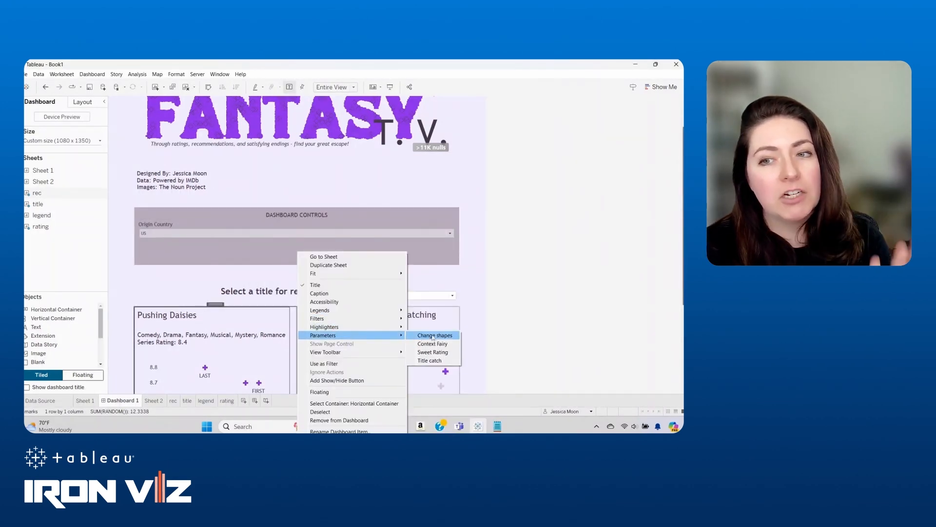
# Show the Sweet Rating parameter control and drag an Image object onto the dashboard.
pyautogui.click(429, 361)
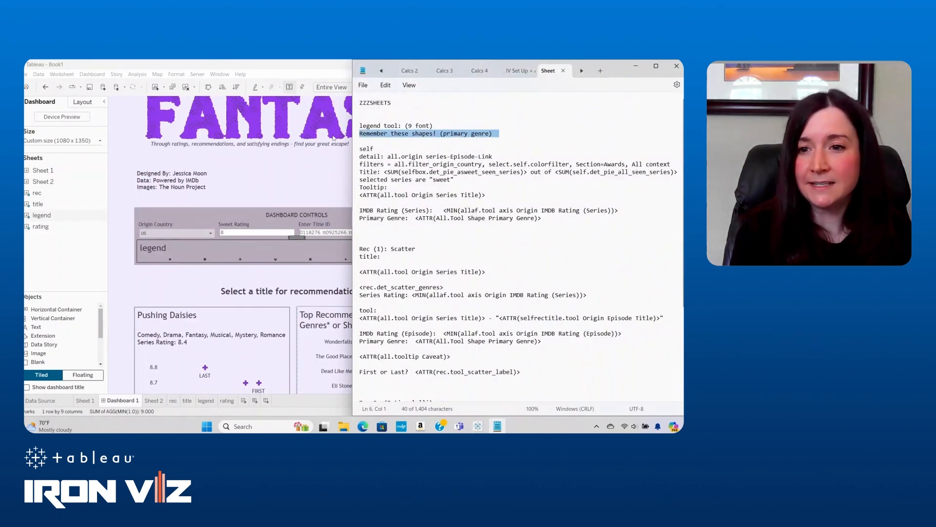
pyautogui.click(676, 65)
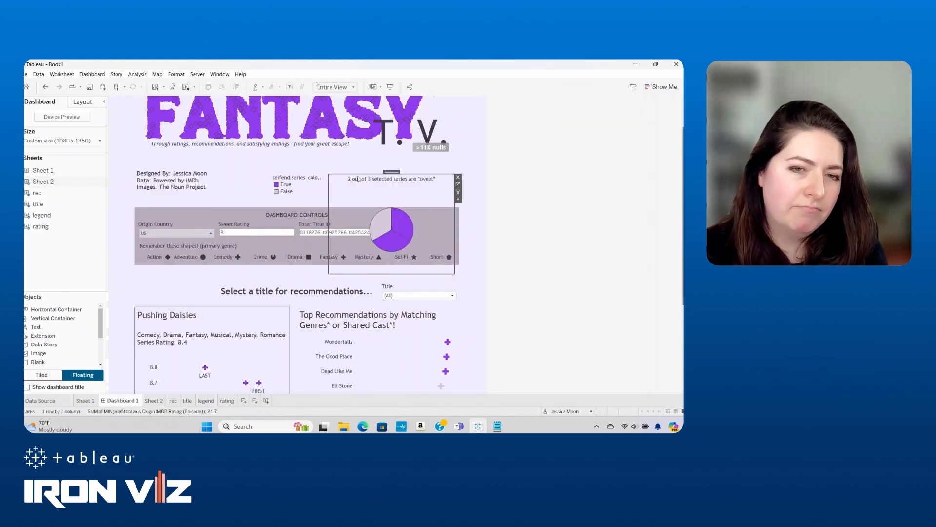
pyautogui.click(154, 400)
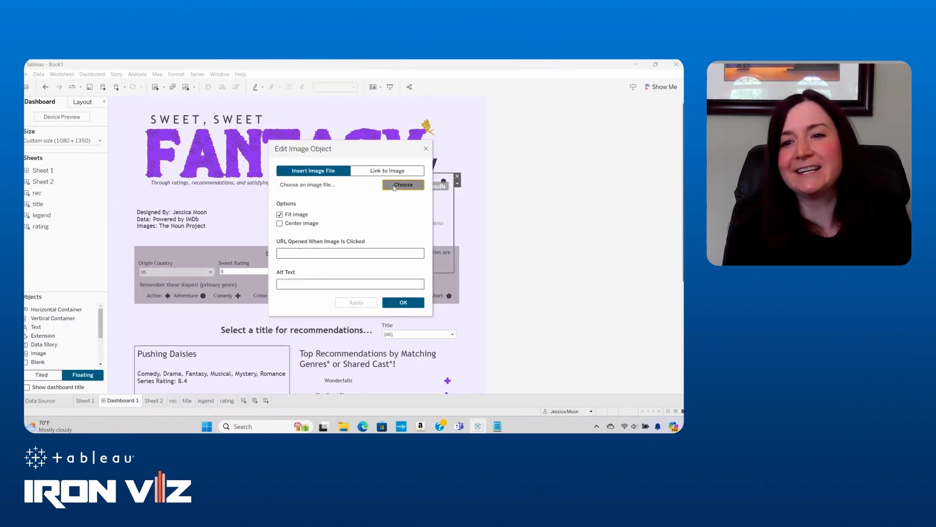
# Insert the noun-castle png image beside the sweet-series pie.
pyautogui.click(404, 184)
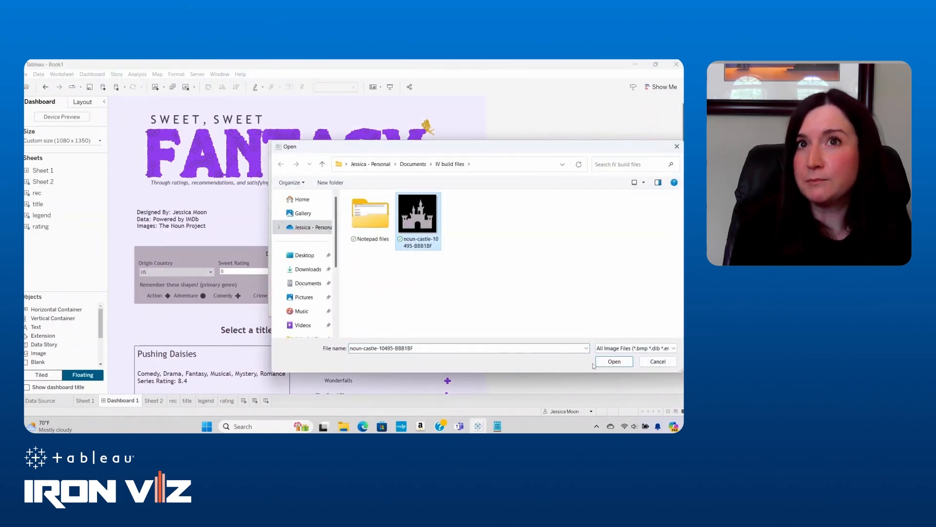
pyautogui.click(614, 361)
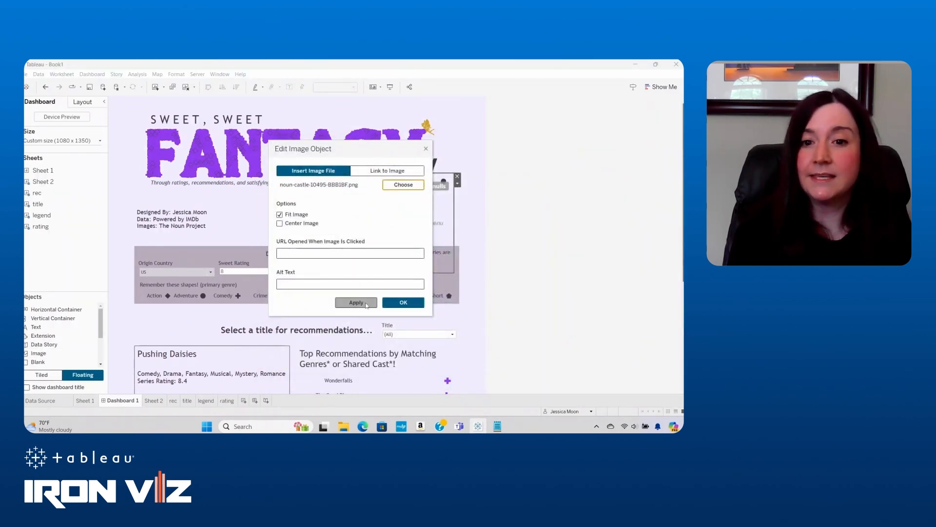
pyautogui.click(356, 302)
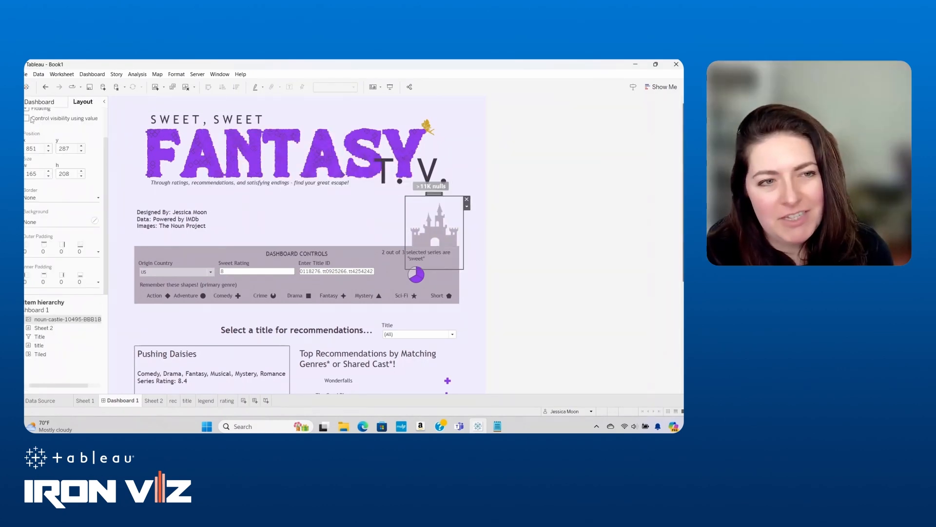
# Tie the castle image's visibility to DZV Show Area and begin adding a dashboard action.
pyautogui.click(28, 118)
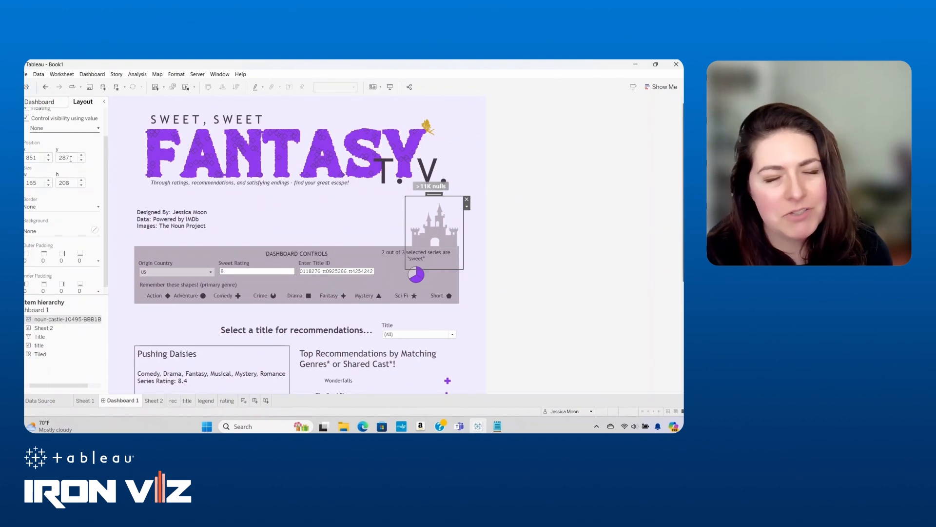
pyautogui.click(91, 75)
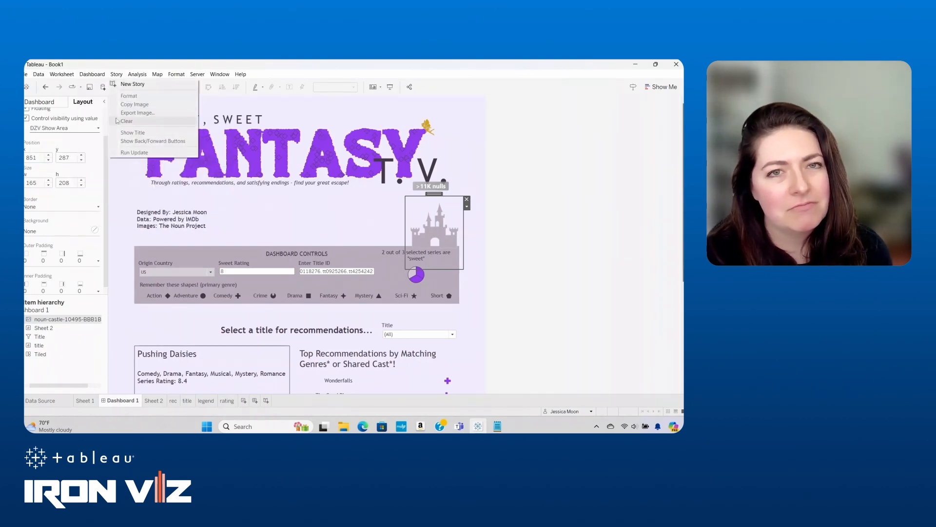
pyautogui.click(127, 121)
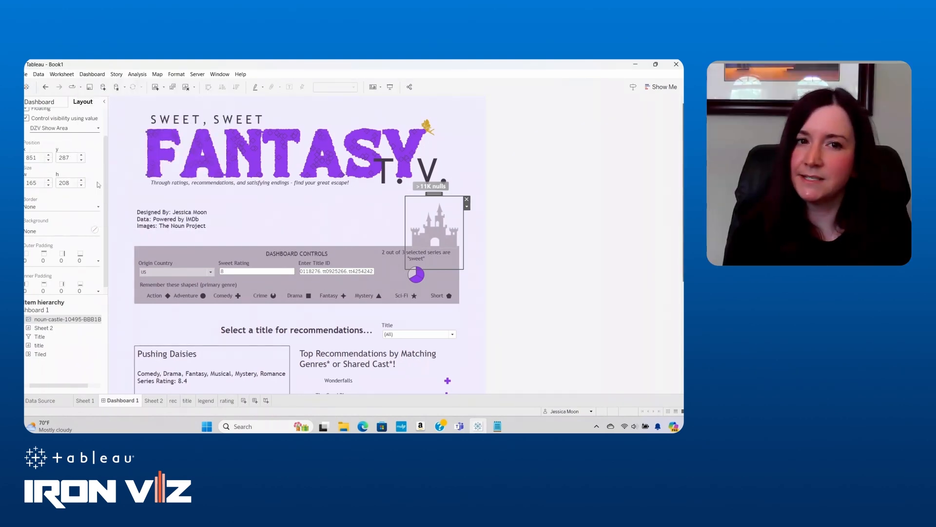
pyautogui.click(246, 287)
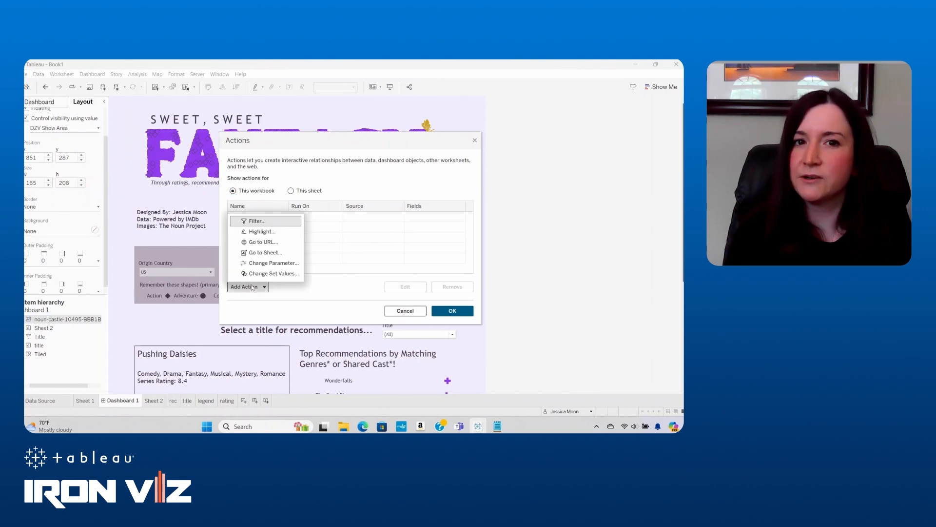
# Add a parameter action from the title sheet setting Context Fairy from Title.Det Fairy Gold.
pyautogui.click(273, 263)
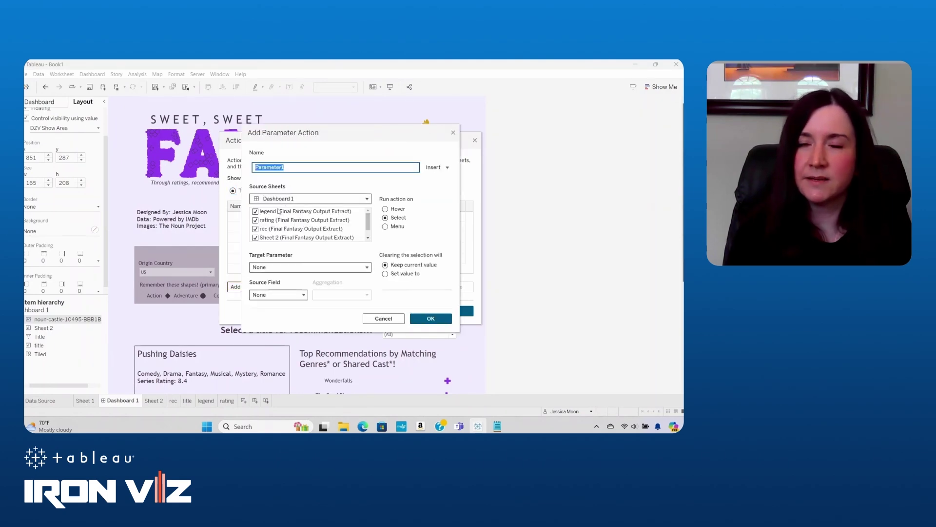
pyautogui.scroll(-3)
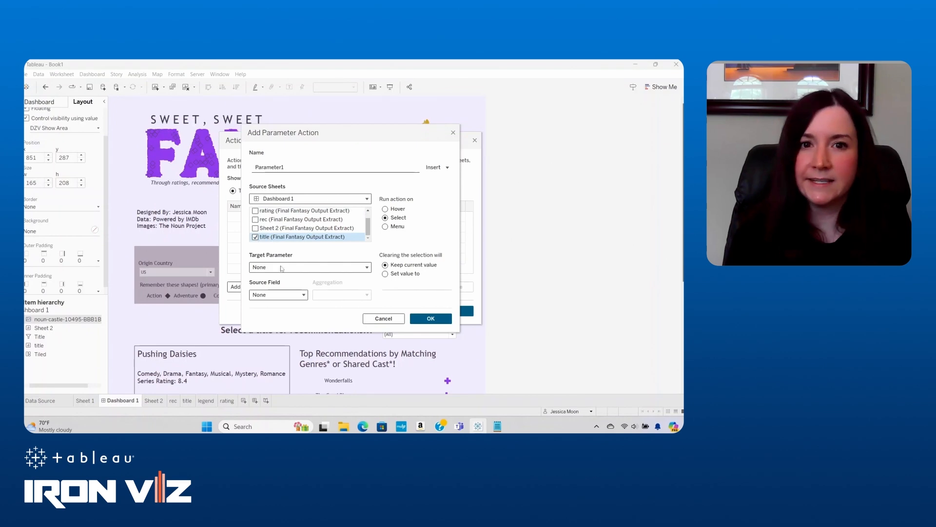
pyautogui.click(310, 267)
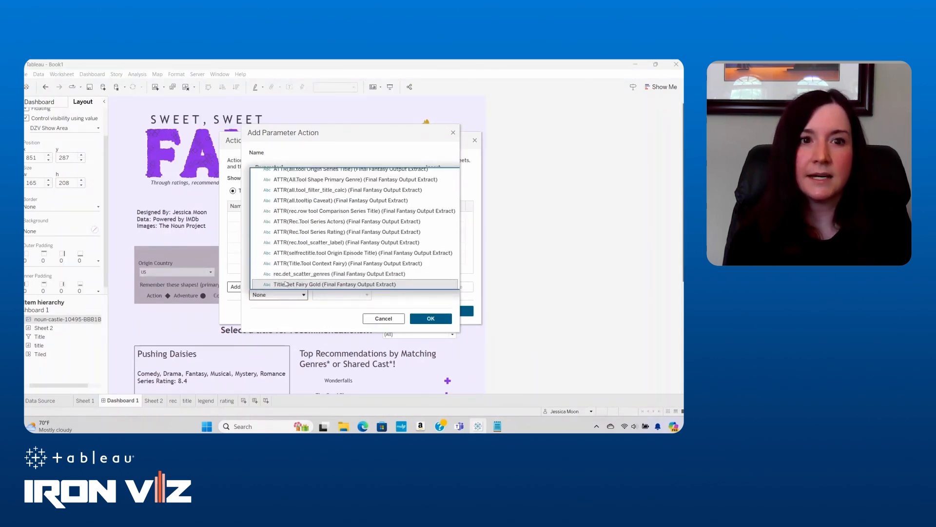
pyautogui.click(336, 284)
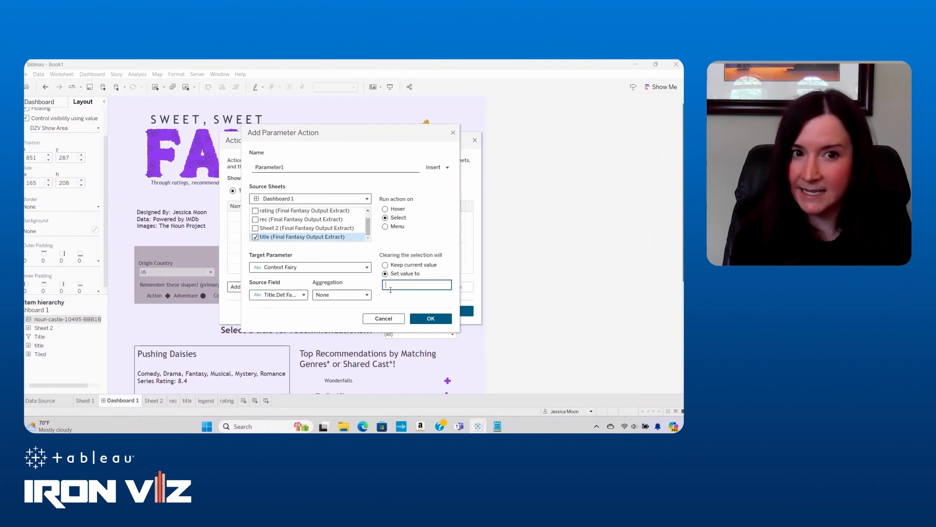
pyautogui.click(431, 318)
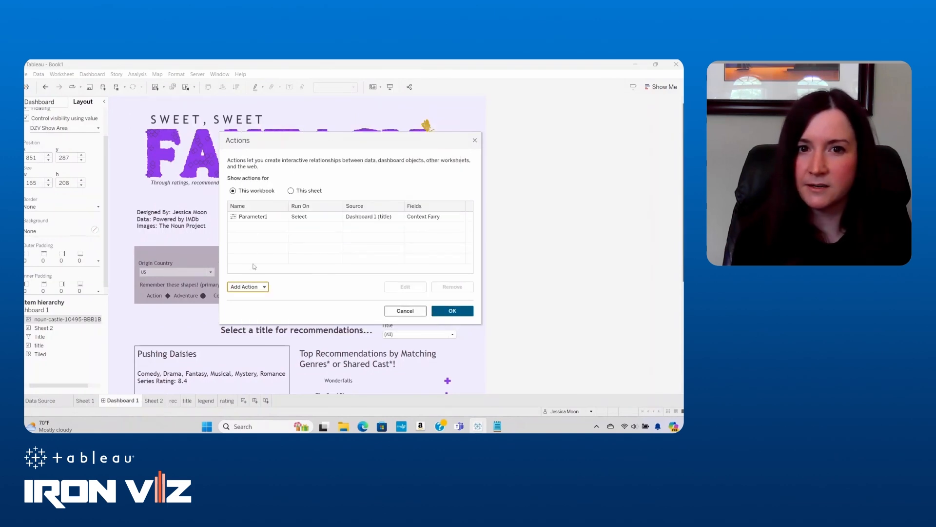
# Add a highlight action, save both actions, and clear the Enter Title ID control.
pyautogui.click(245, 287)
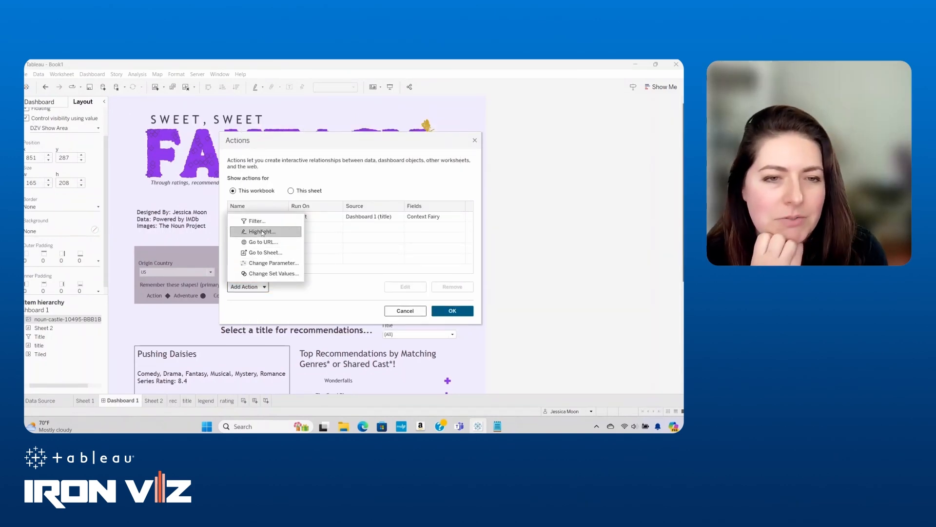
pyautogui.click(261, 232)
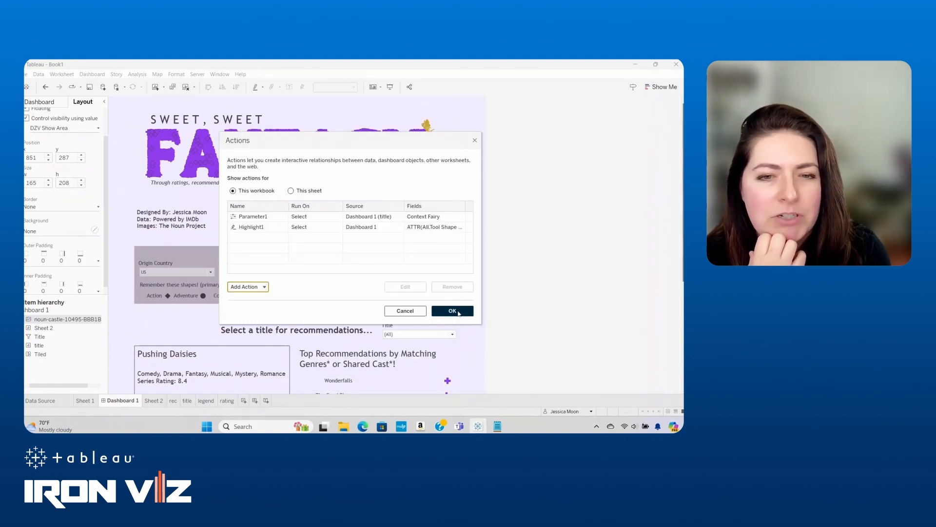
pyautogui.click(453, 311)
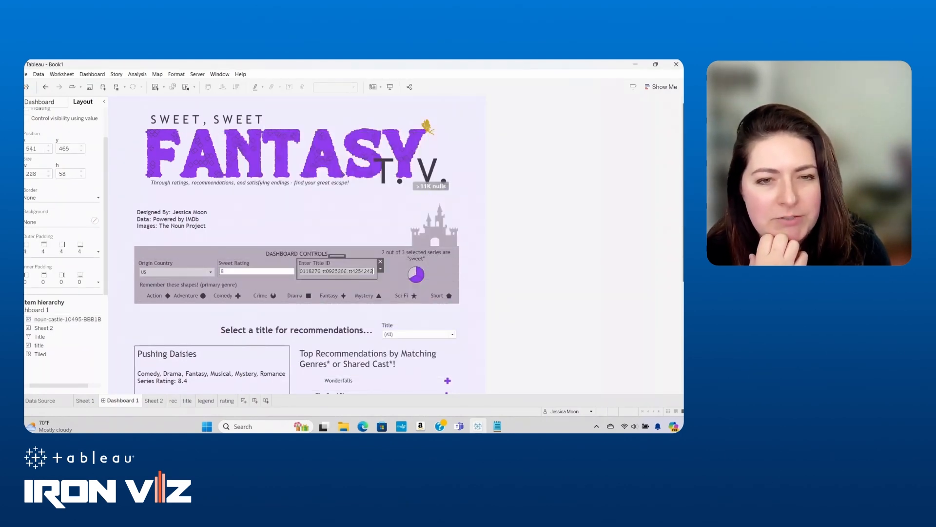
pyautogui.click(335, 271)
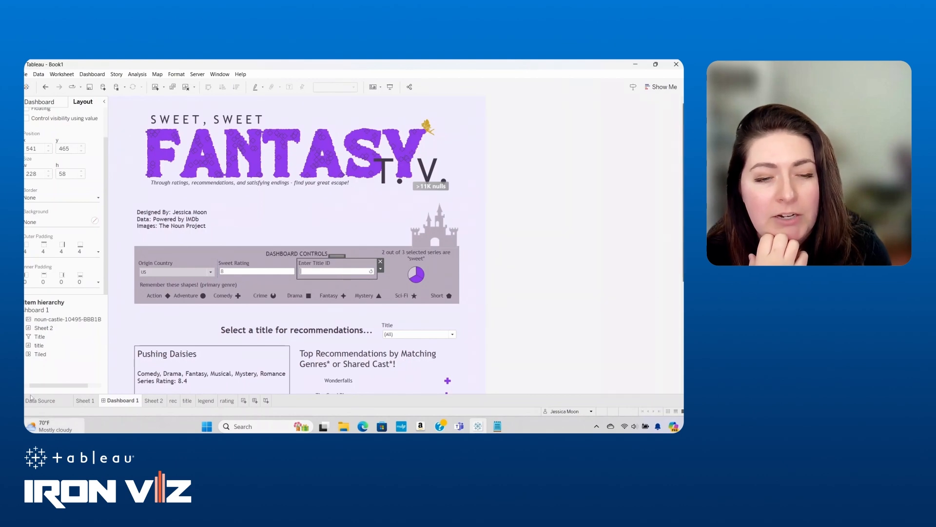